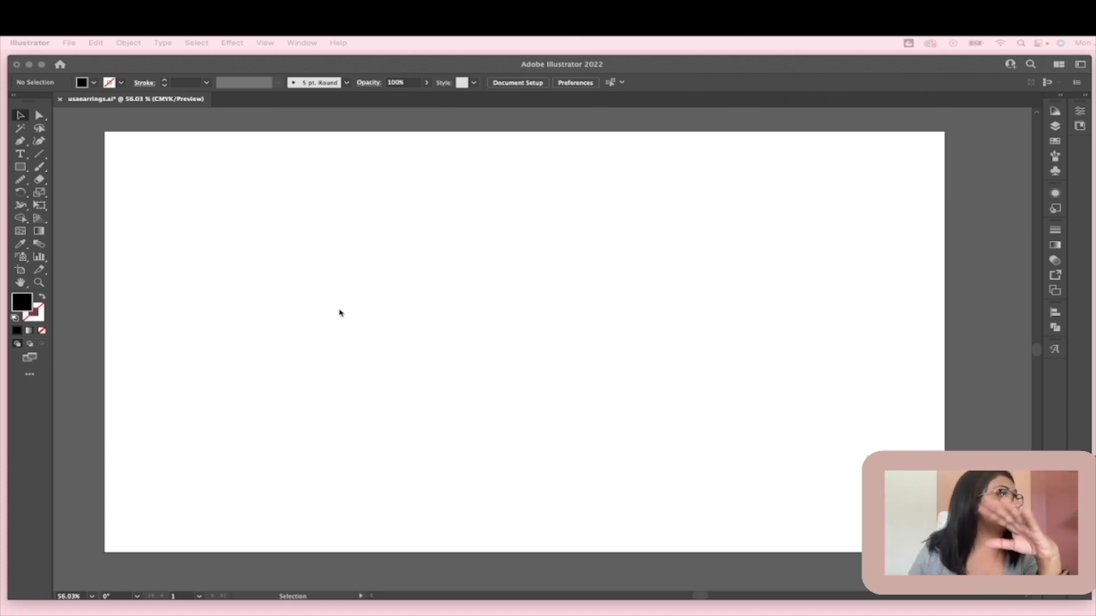
pyautogui.moveTo(643, 434)
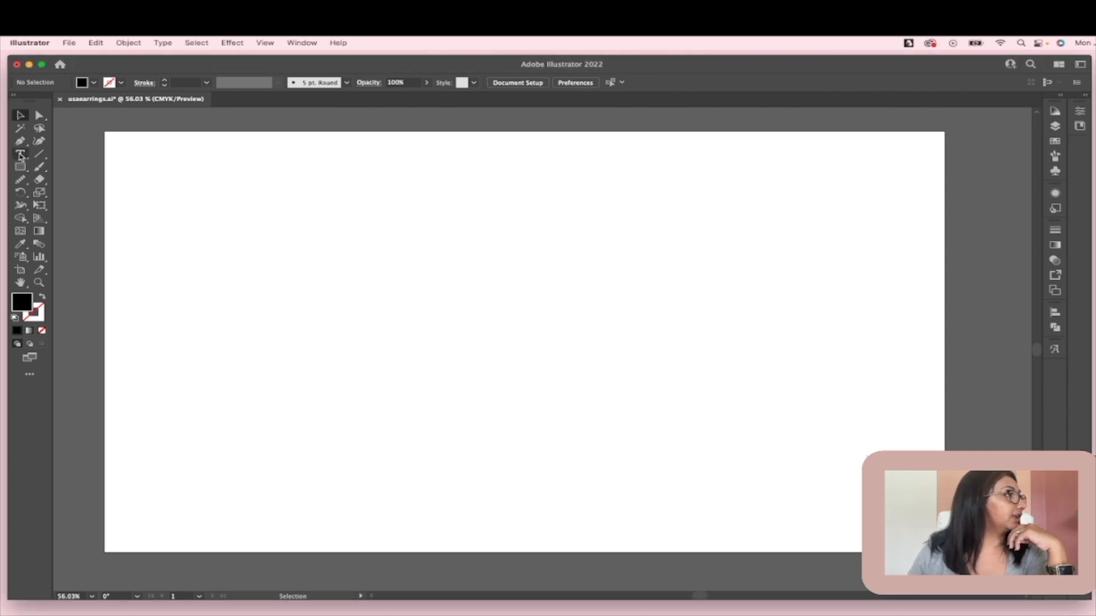
pyautogui.moveTo(20, 154)
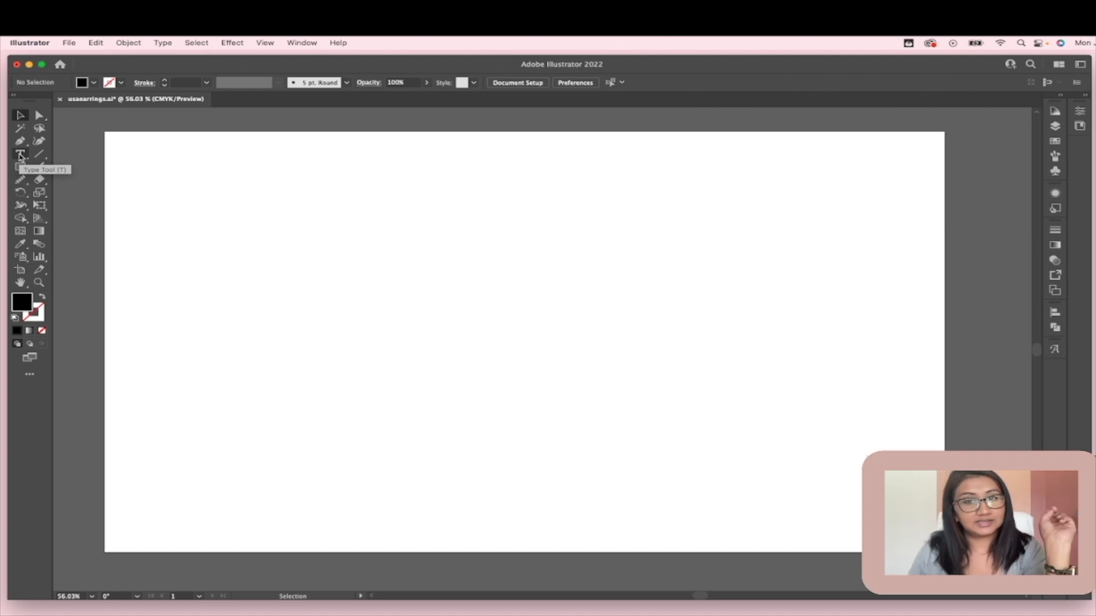
pyautogui.moveTo(137, 427)
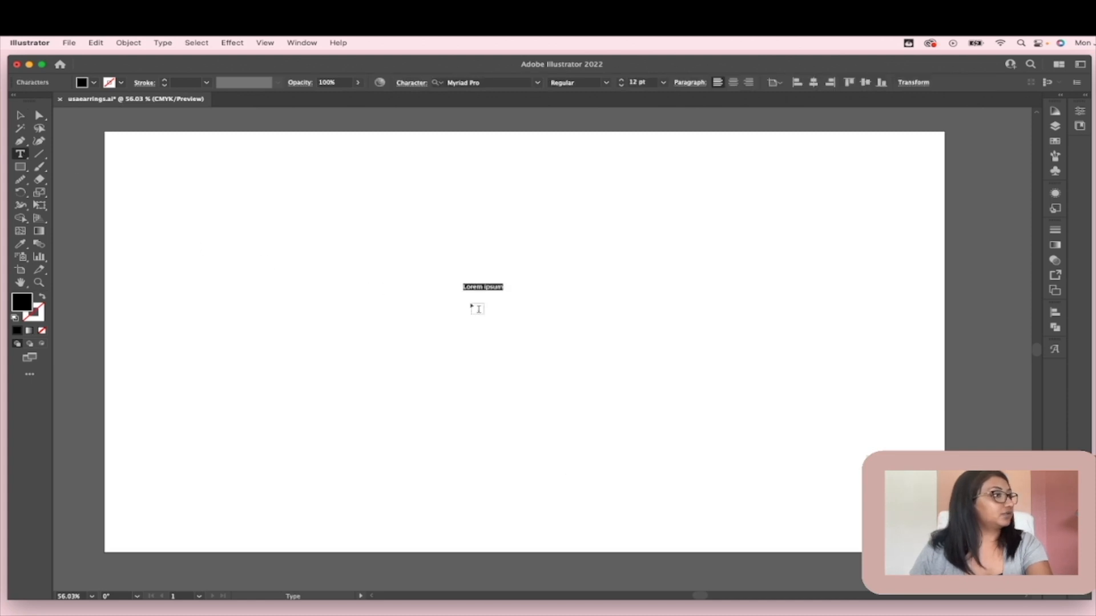
# Step: Place a text line on the artboard and begin retyping it as USA
pyautogui.click(20, 116)
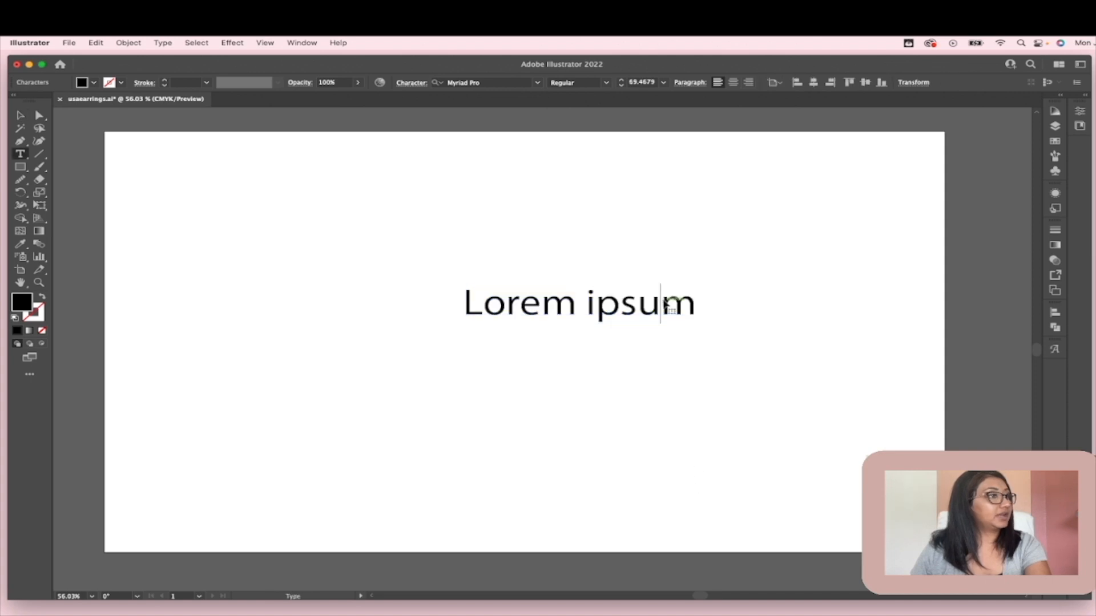
pyautogui.write('USA')
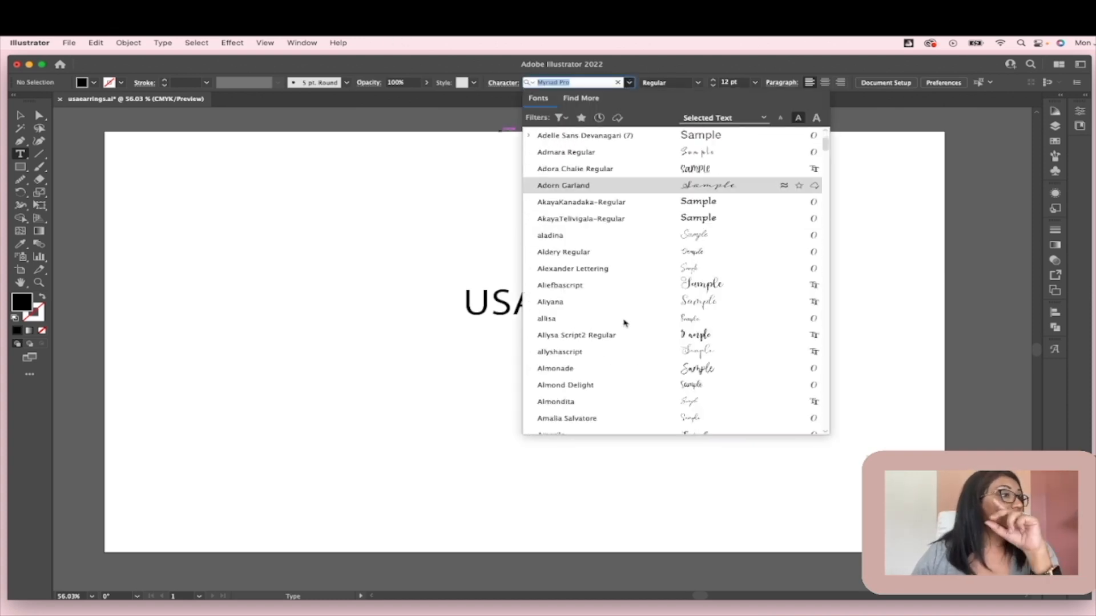
# Step: Browse the font list, search 'joyful' and apply KAJoyful to the USA text
pyautogui.scroll(-3)
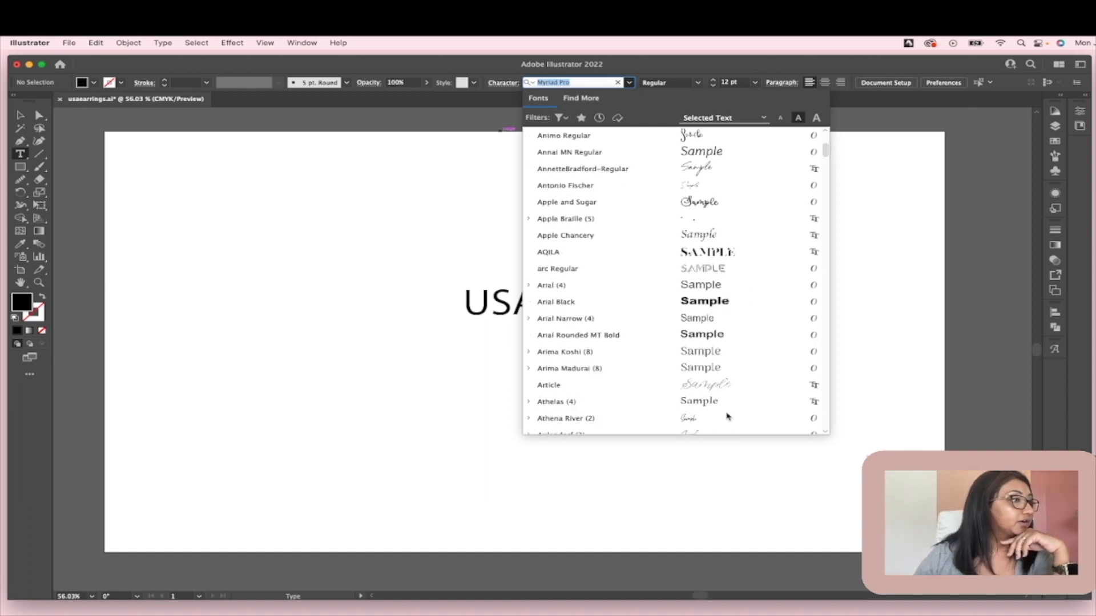
pyautogui.scroll(-3)
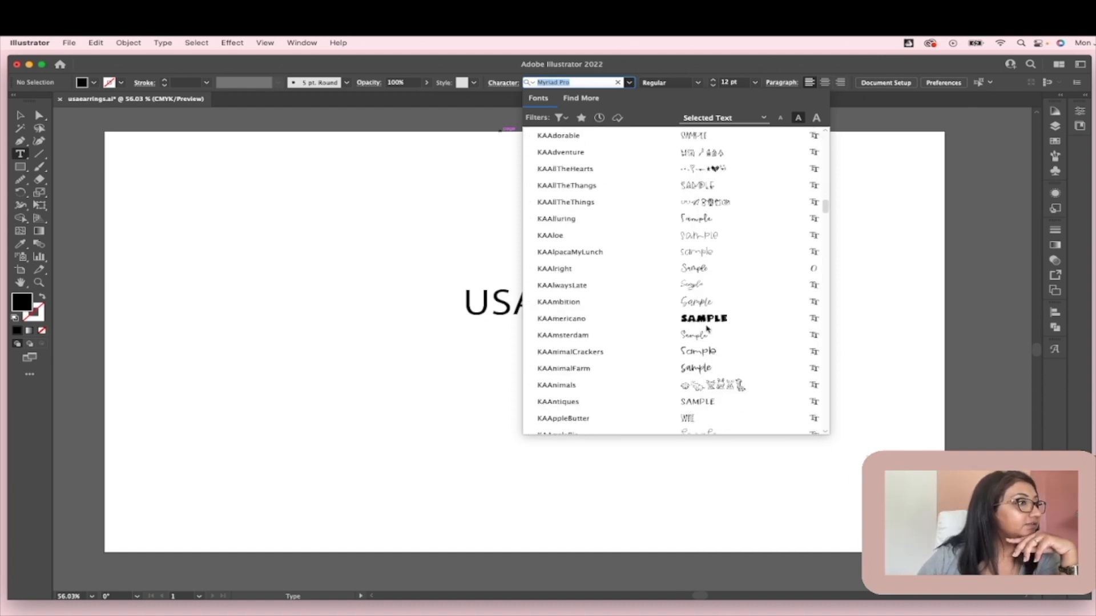
pyautogui.scroll(-3)
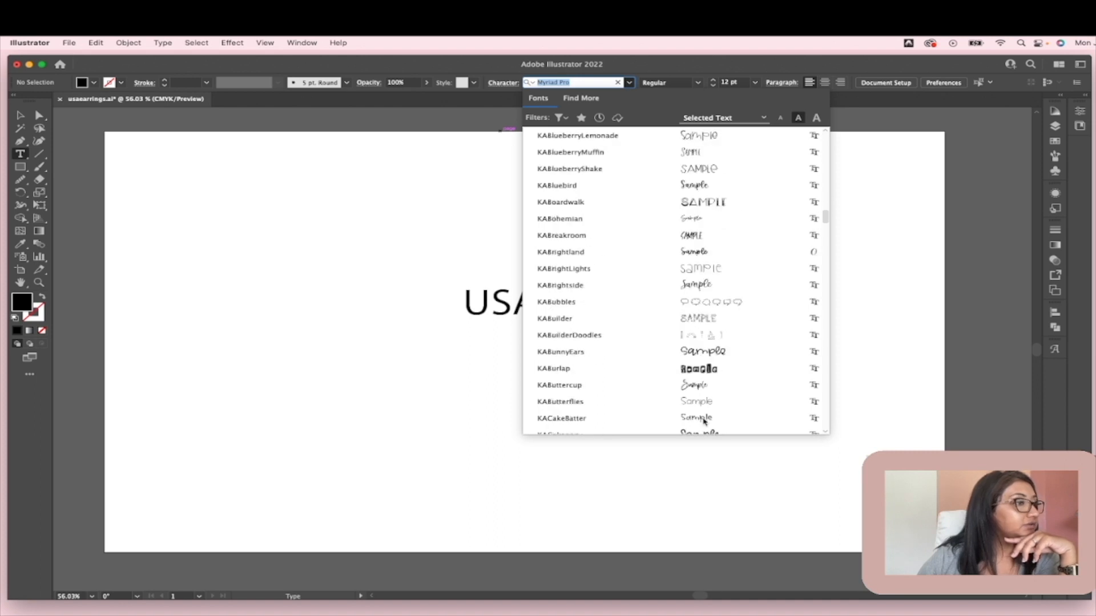
pyautogui.scroll(-3)
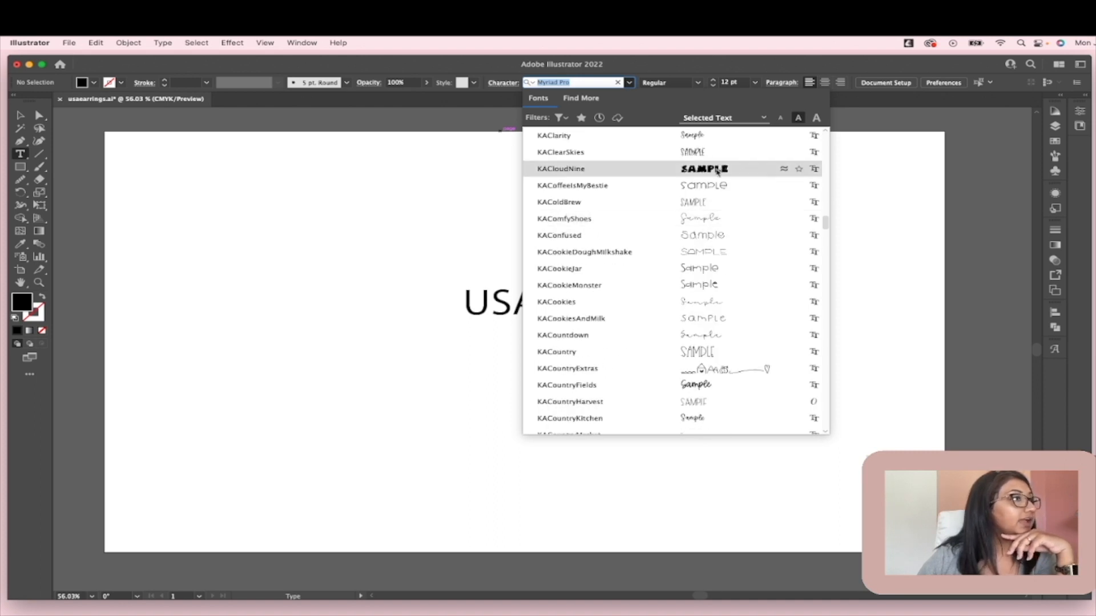
pyautogui.scroll(-3)
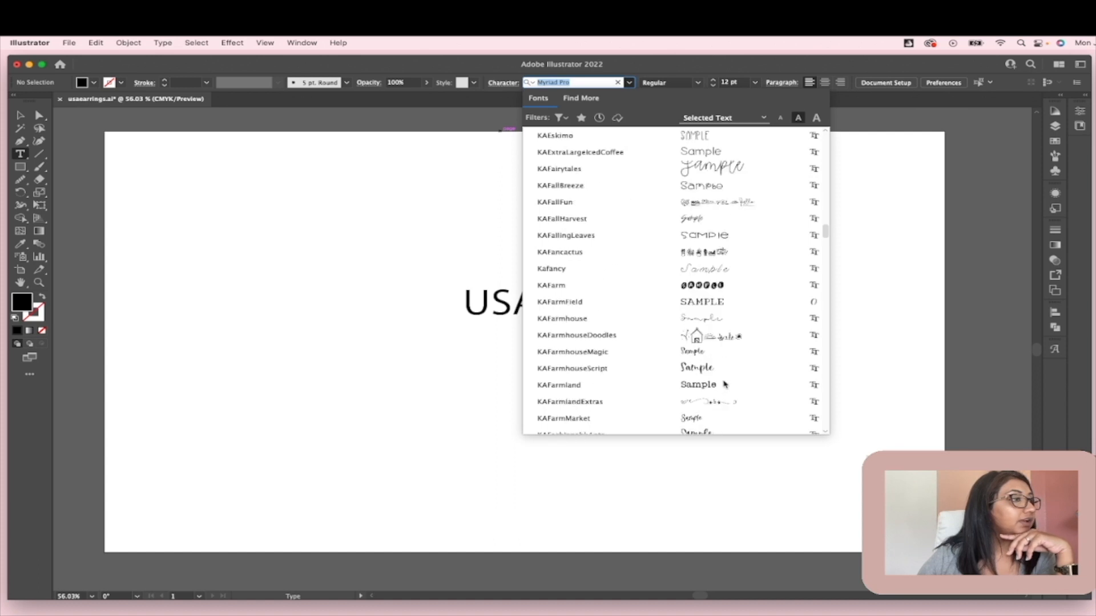
pyautogui.scroll(-3)
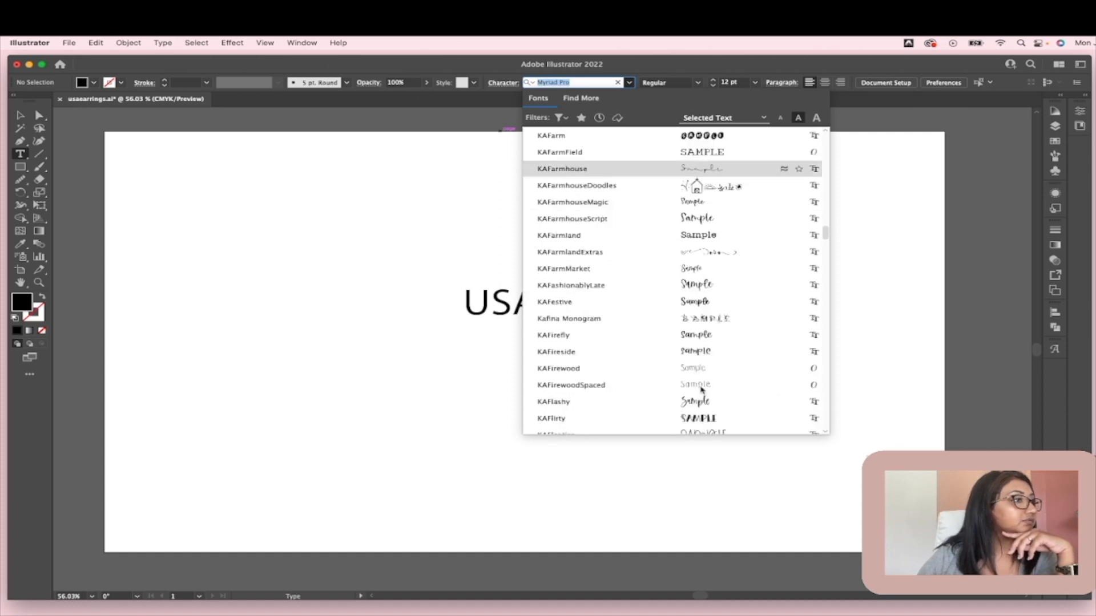
pyautogui.scroll(-3)
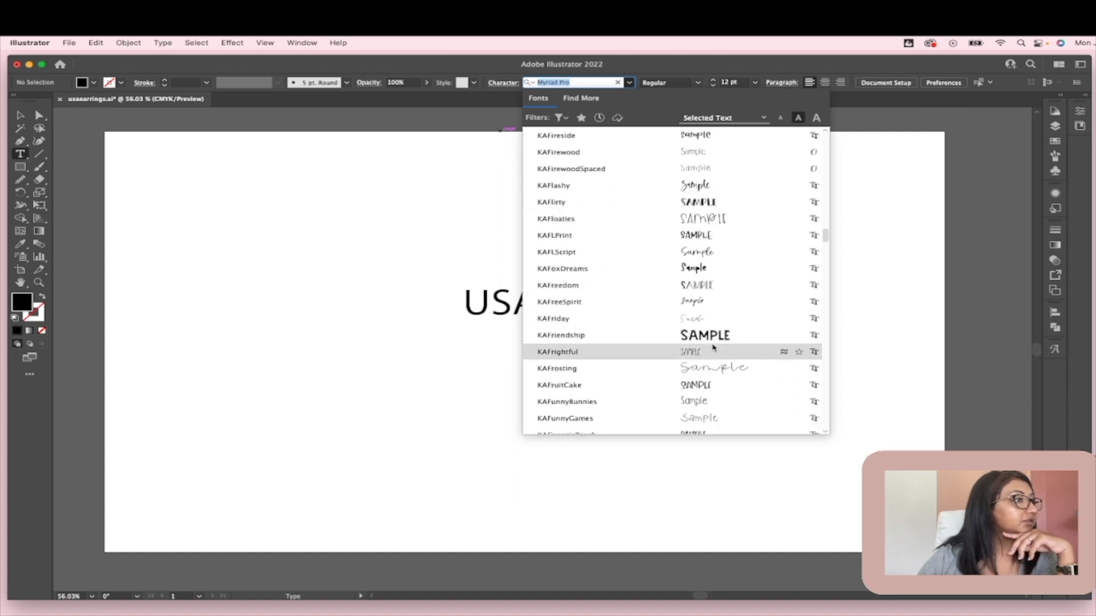
pyautogui.scroll(-3)
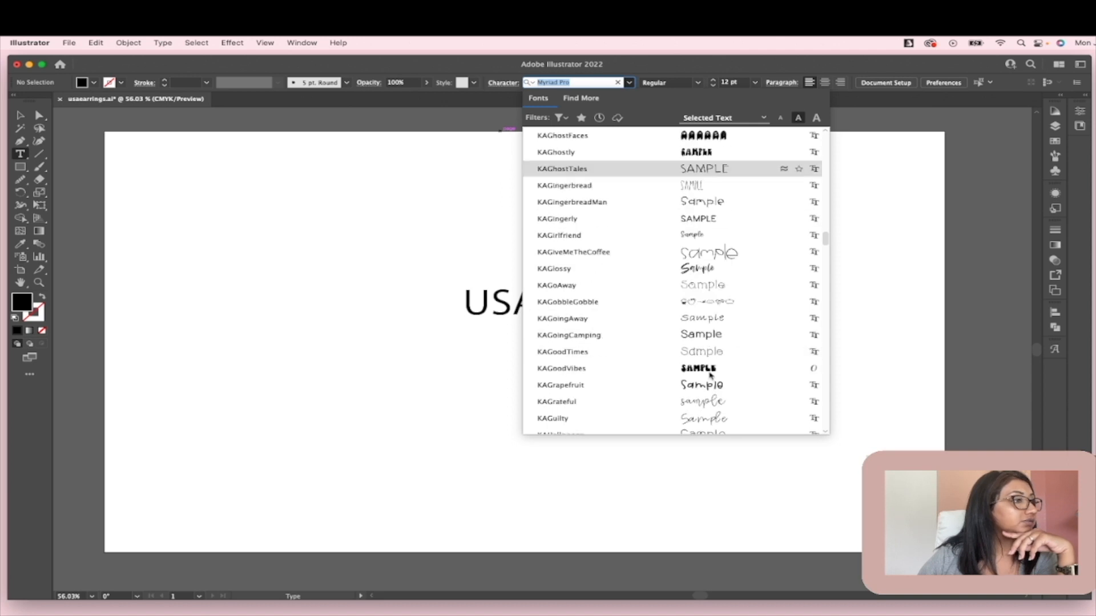
pyautogui.write('joyful')
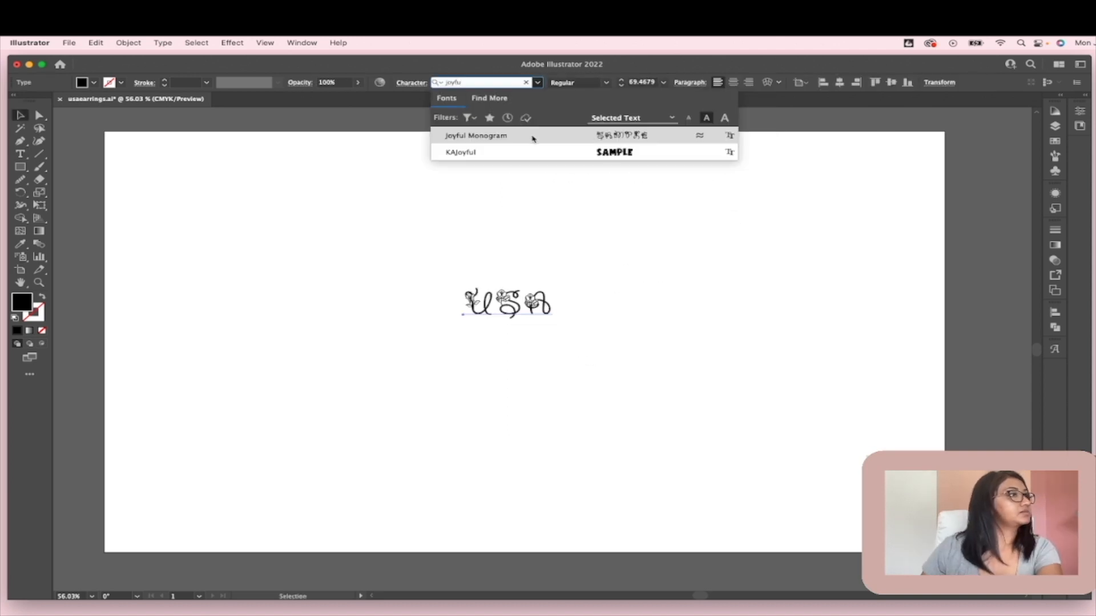
pyautogui.click(461, 152)
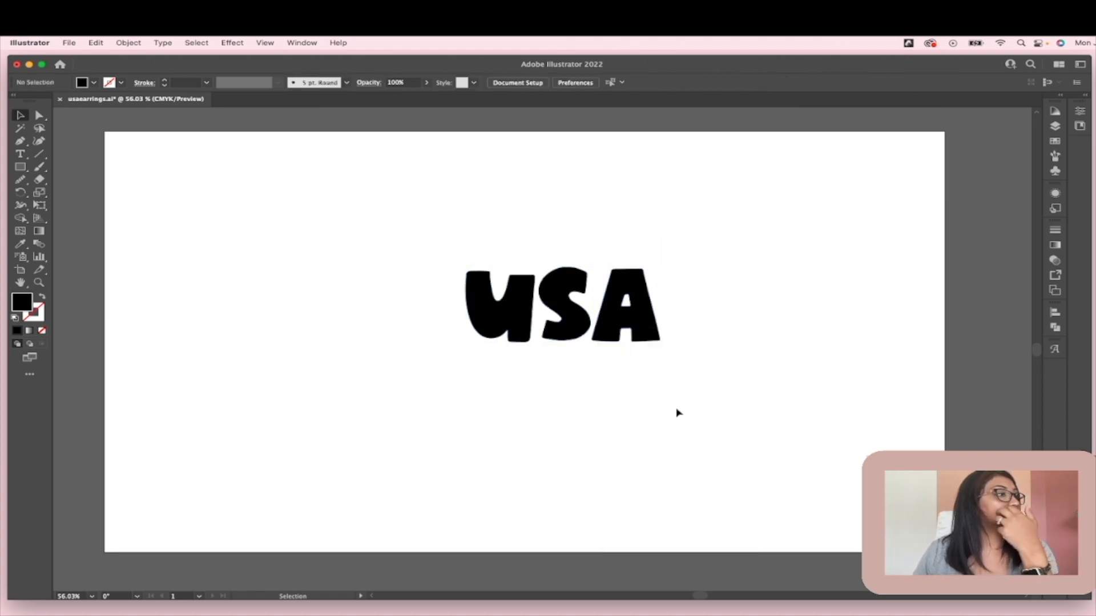
# Step: Ungroup the USA letters, raise and tilt the U, and move the S beneath it
pyautogui.click(562, 311)
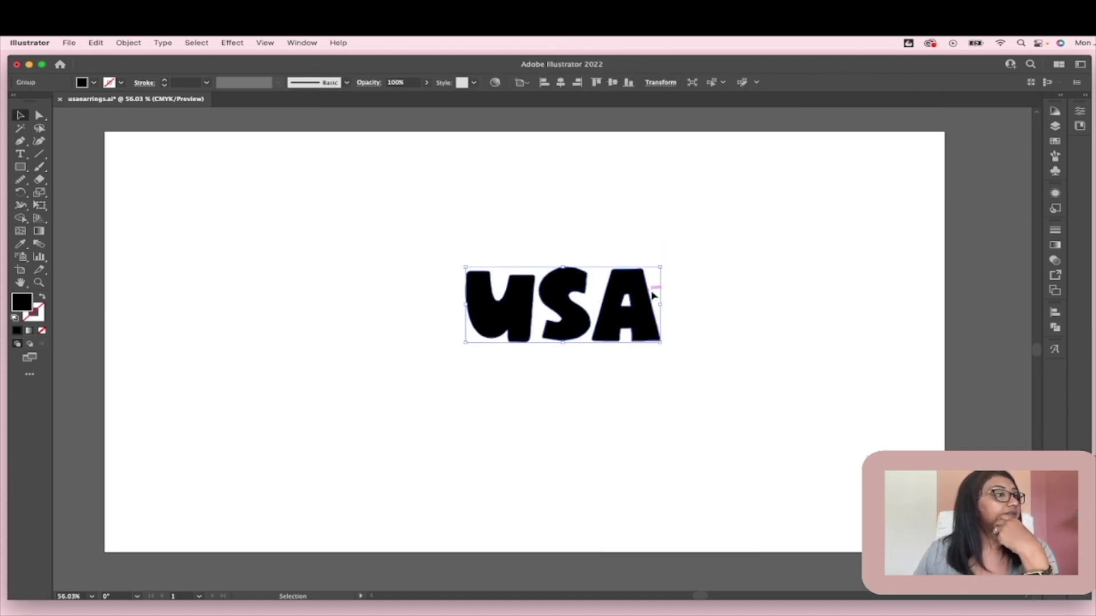
pyautogui.rightClick(651, 294)
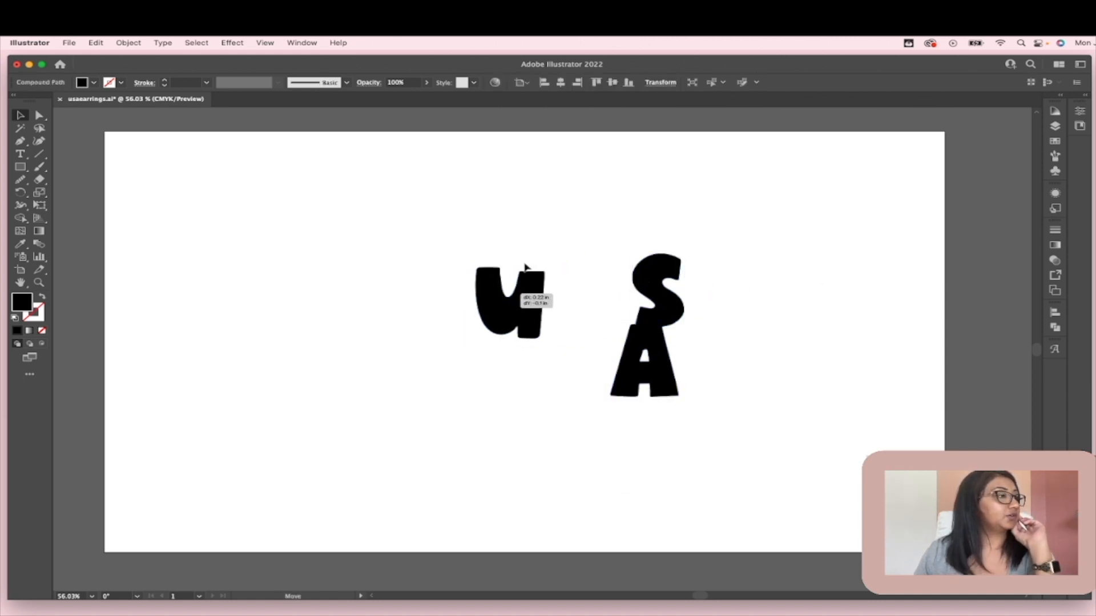
pyautogui.moveTo(510, 300); pyautogui.dragTo(517, 230)
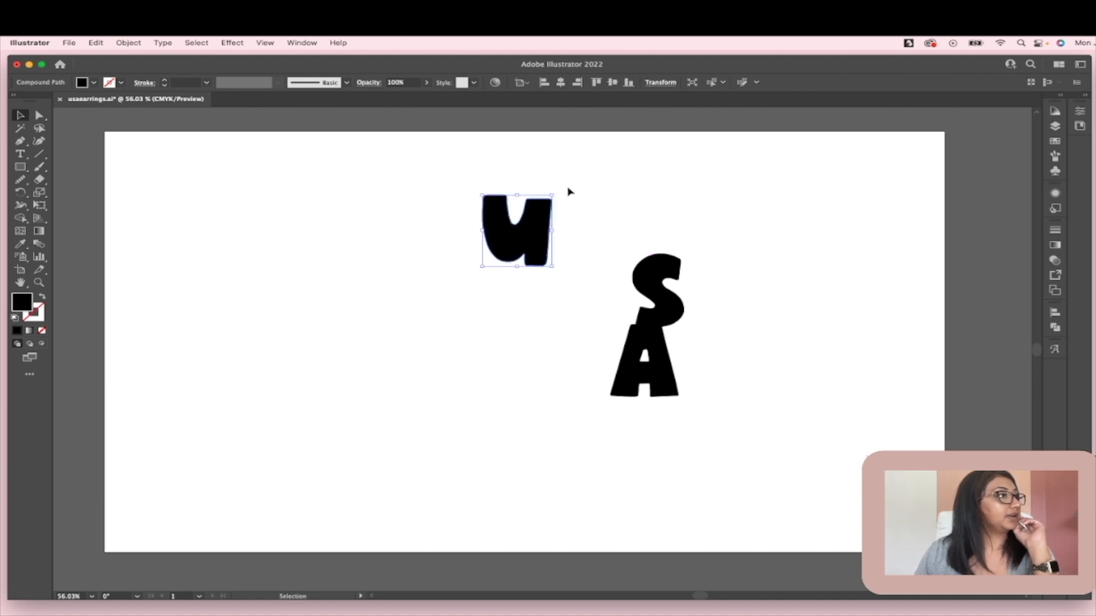
pyautogui.moveTo(552, 195); pyautogui.dragTo(545, 184)
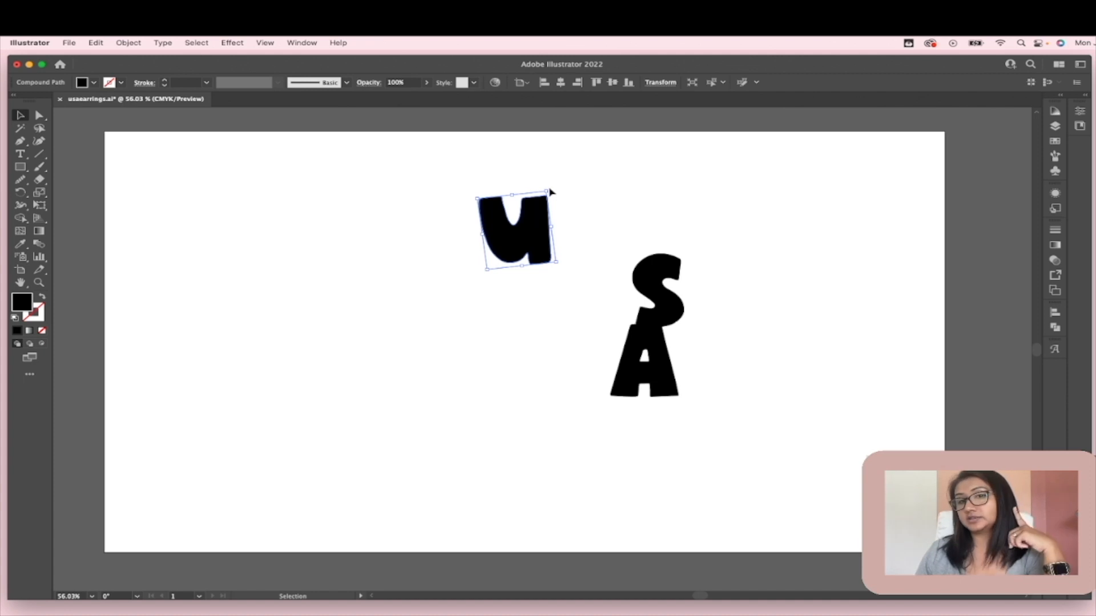
pyautogui.moveTo(697, 297)
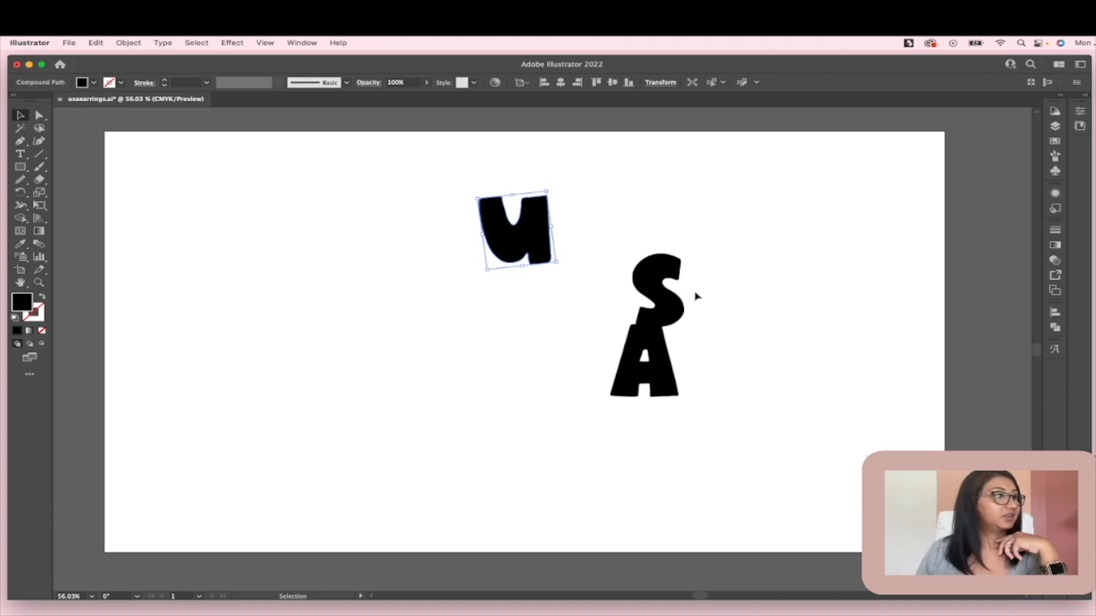
pyautogui.moveTo(653, 297); pyautogui.dragTo(524, 293)
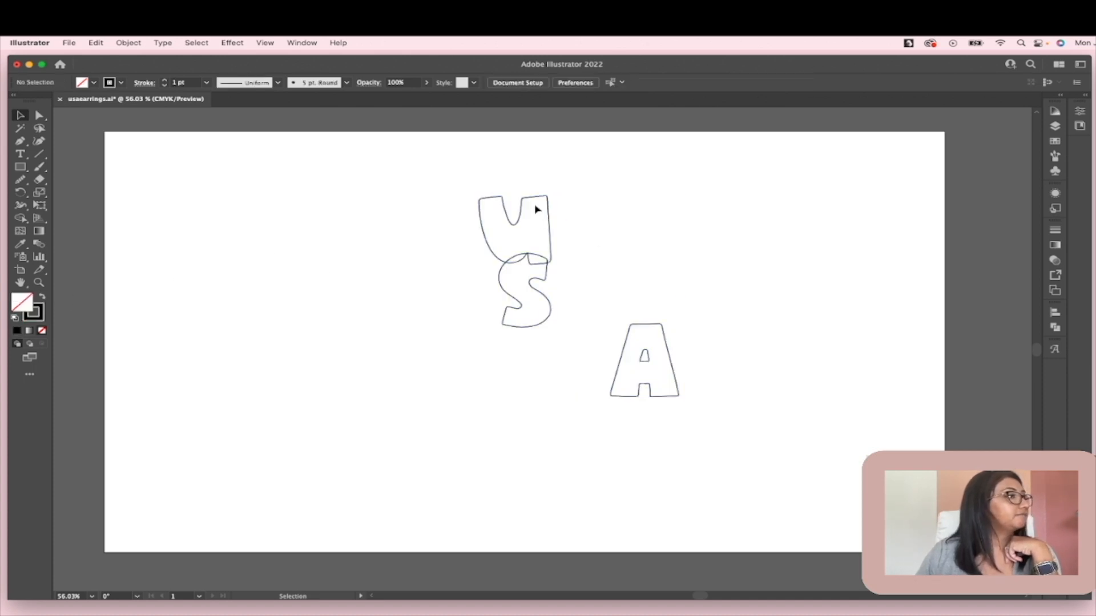
# Step: Rotate the U to a steeper tilt over the S and tilt the A slightly beneath it
pyautogui.click(517, 224)
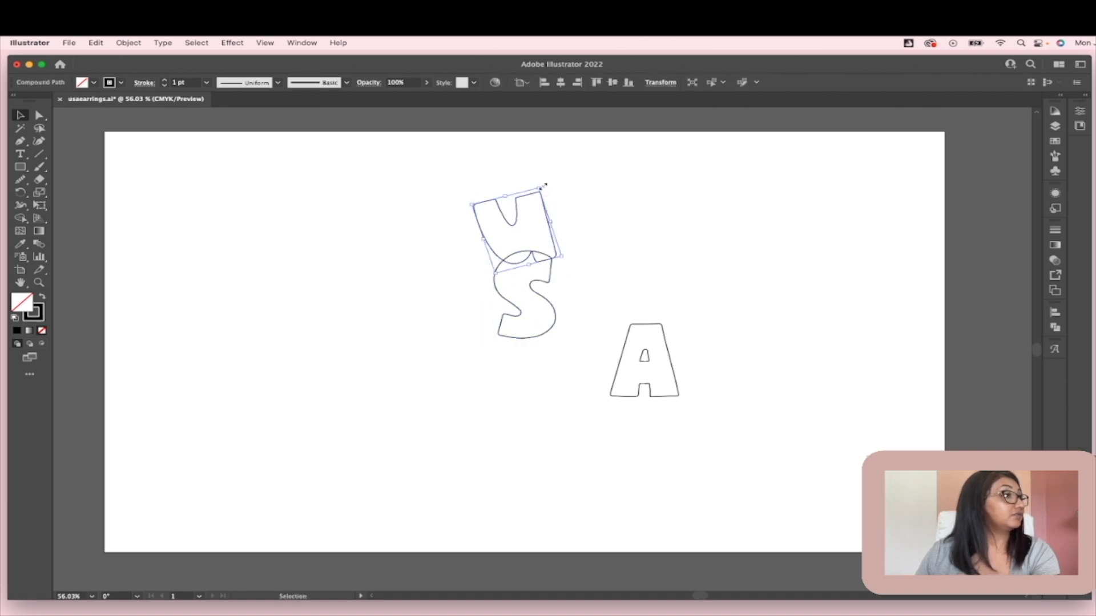
pyautogui.moveTo(541, 186); pyautogui.dragTo(528, 203)
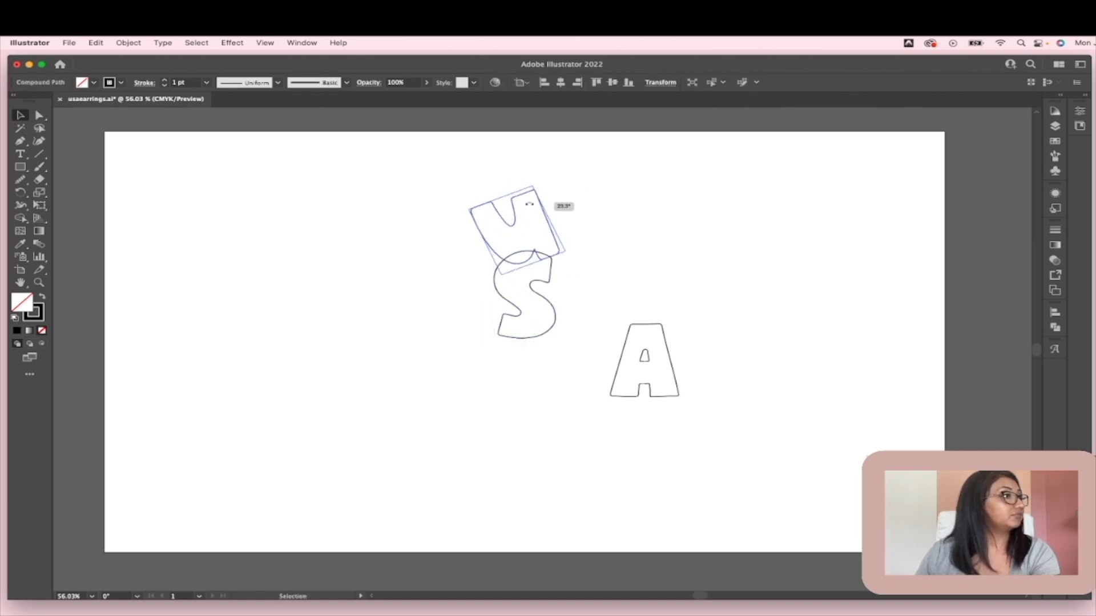
pyautogui.moveTo(538, 203); pyautogui.dragTo(534, 213)
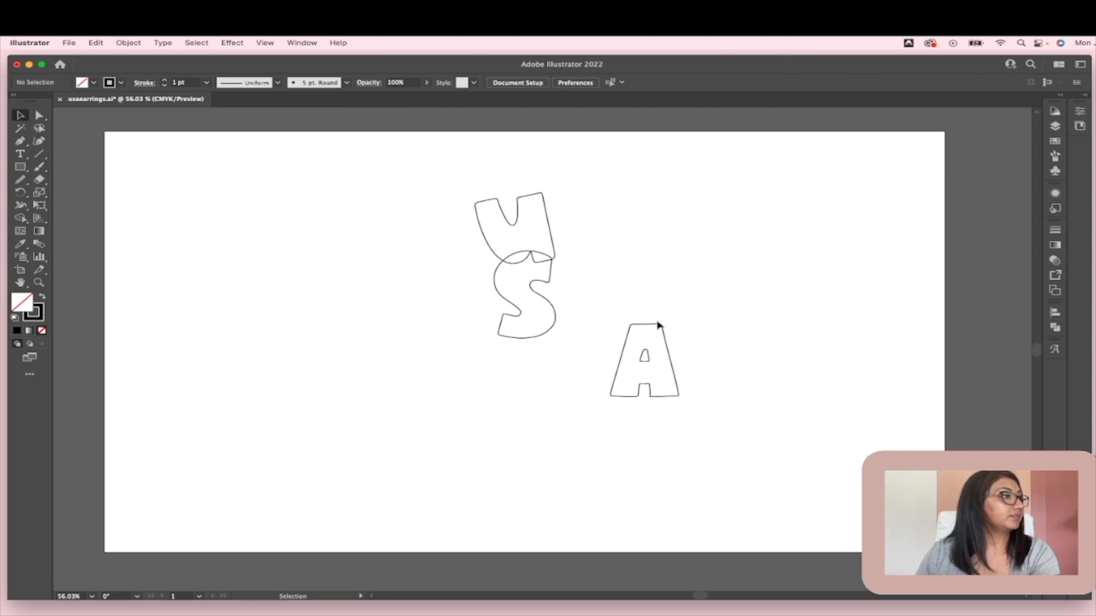
pyautogui.click(651, 360)
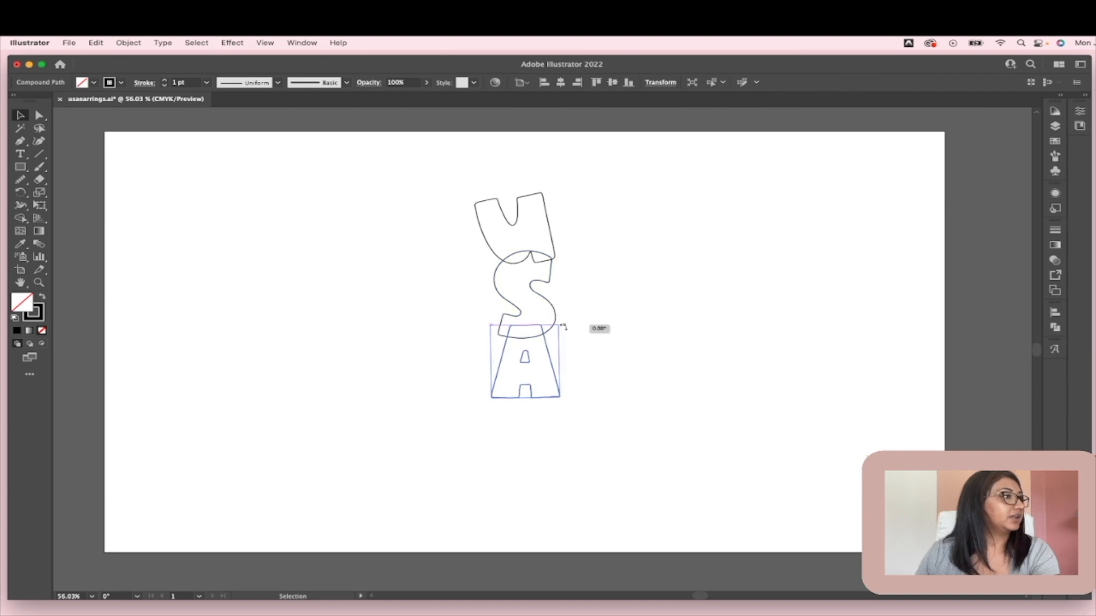
pyautogui.moveTo(563, 328); pyautogui.dragTo(566, 339)
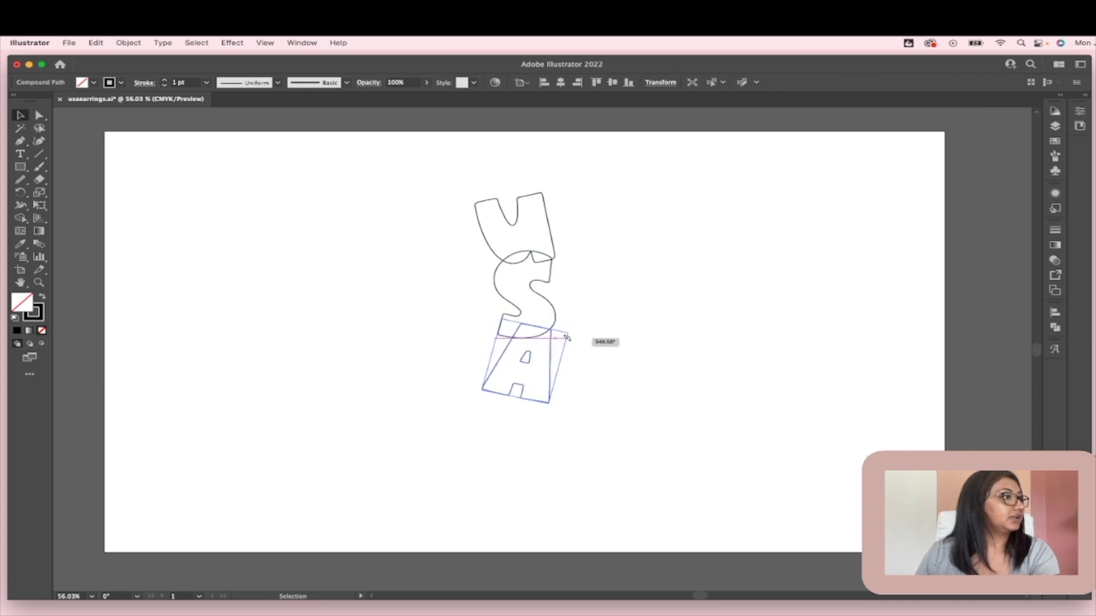
pyautogui.click(594, 461)
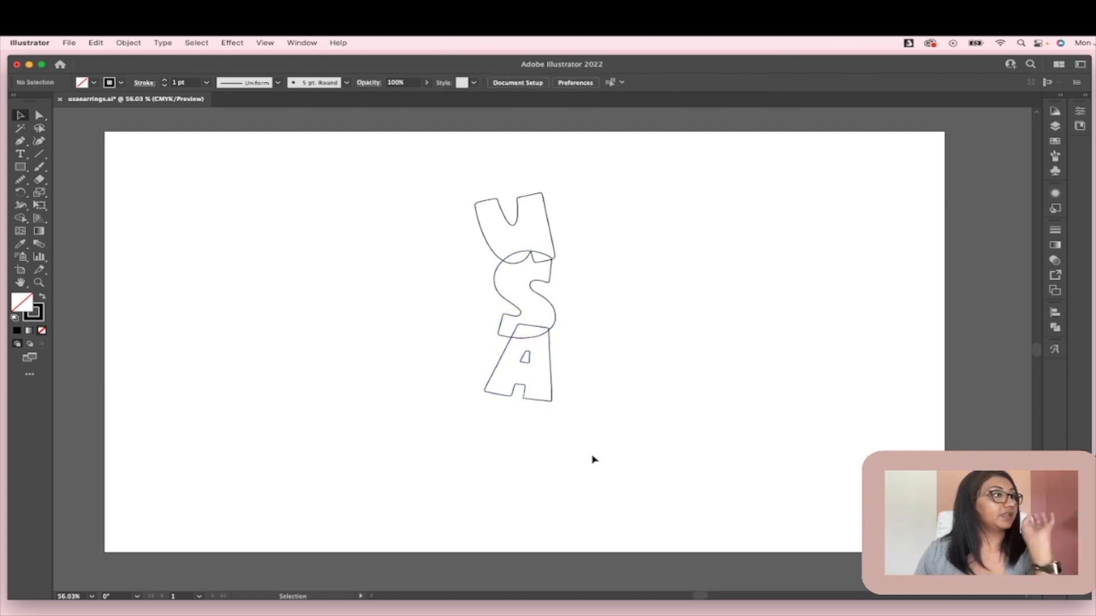
pyautogui.moveTo(539, 368)
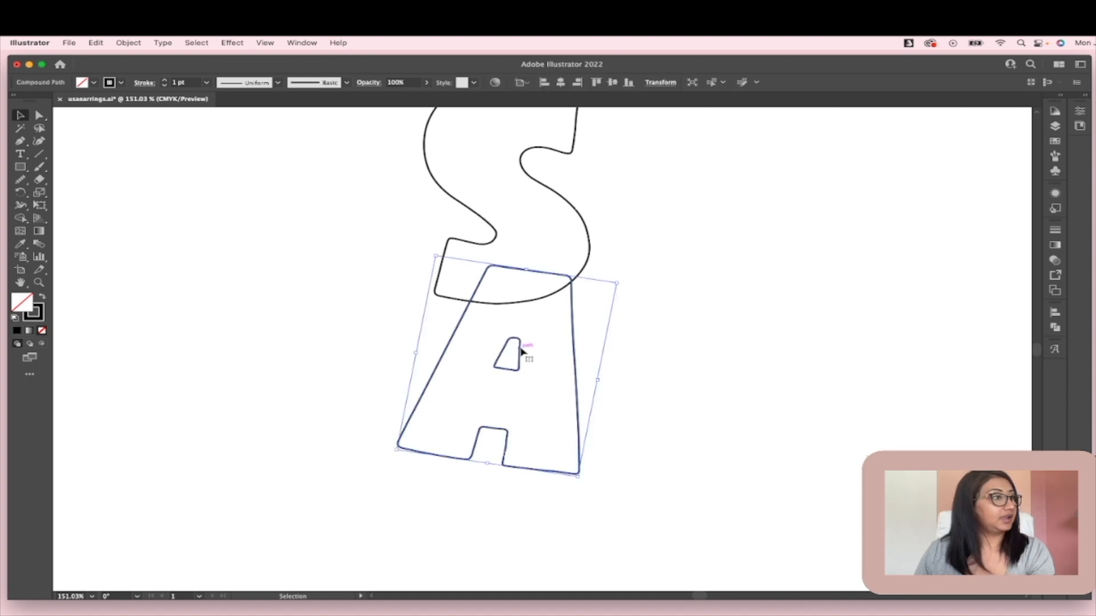
pyautogui.click(680, 325)
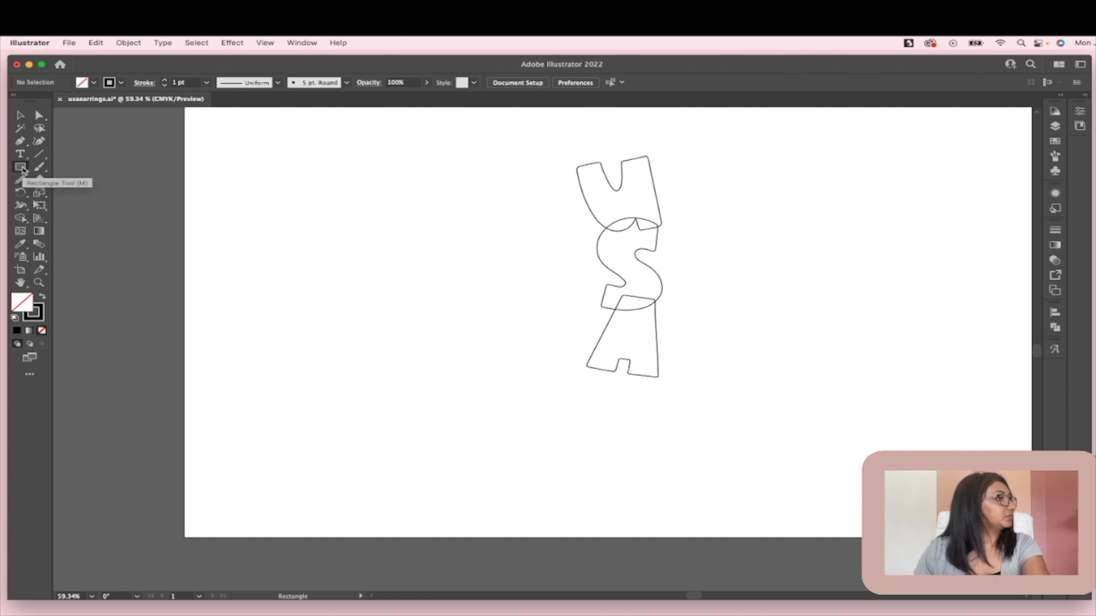
# Step: Draw a small star outline with the Star Tool inside the A and size it to fit
pyautogui.click(20, 167)
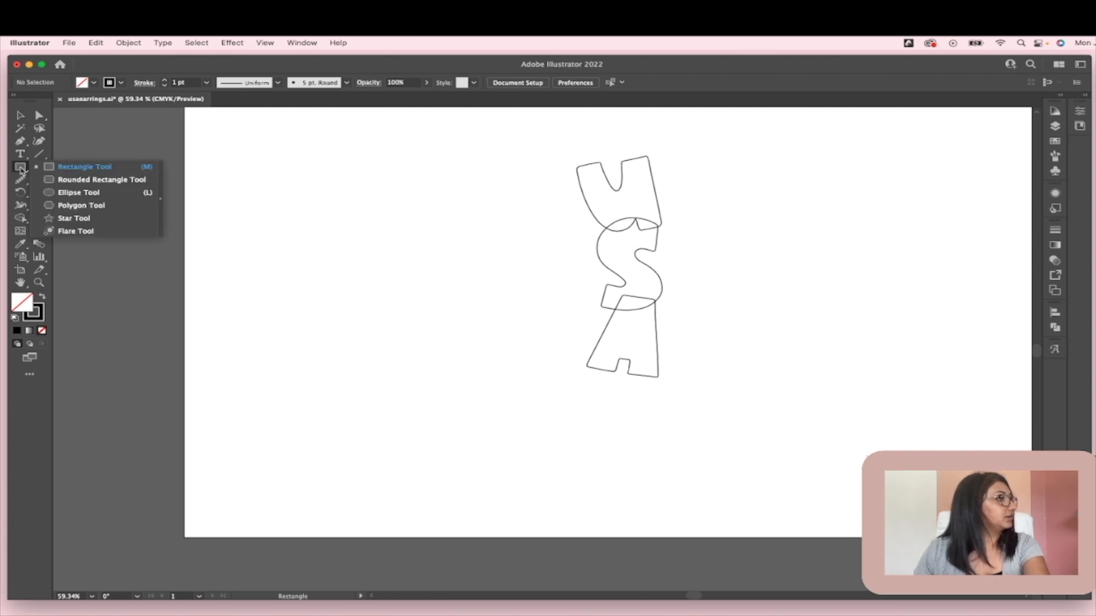
pyautogui.click(73, 218)
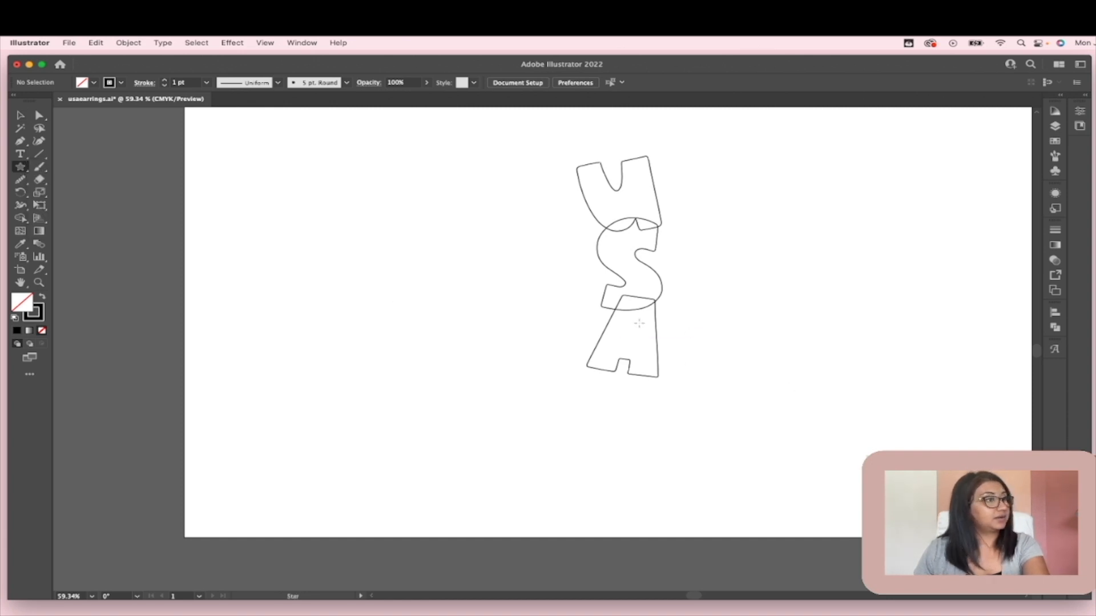
pyautogui.moveTo(625, 322); pyautogui.dragTo(636, 332)
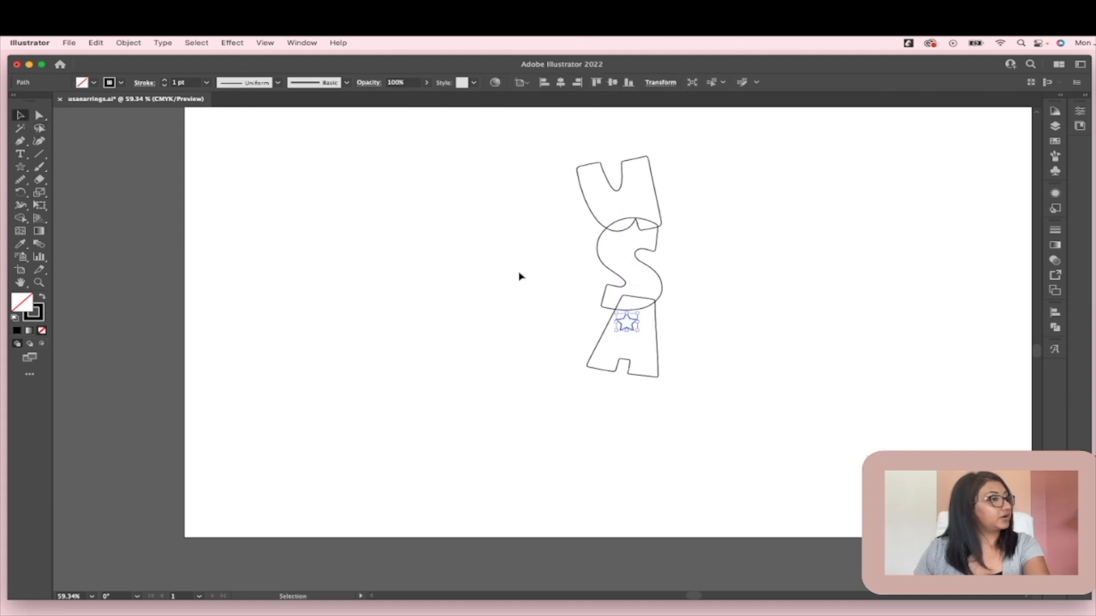
pyautogui.moveTo(625, 322); pyautogui.dragTo(629, 332)
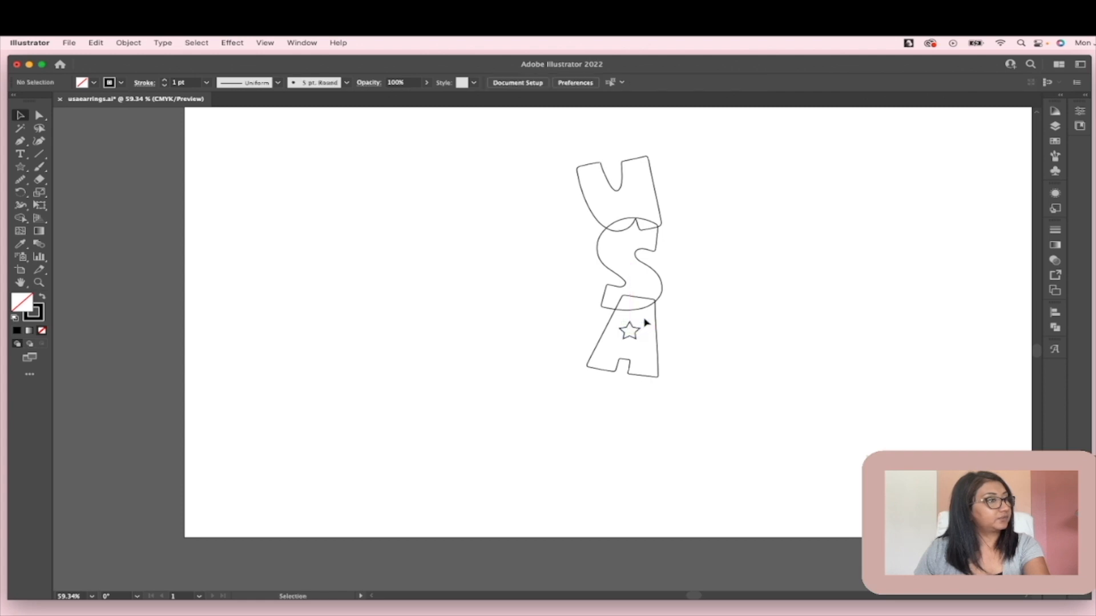
pyautogui.click(630, 332)
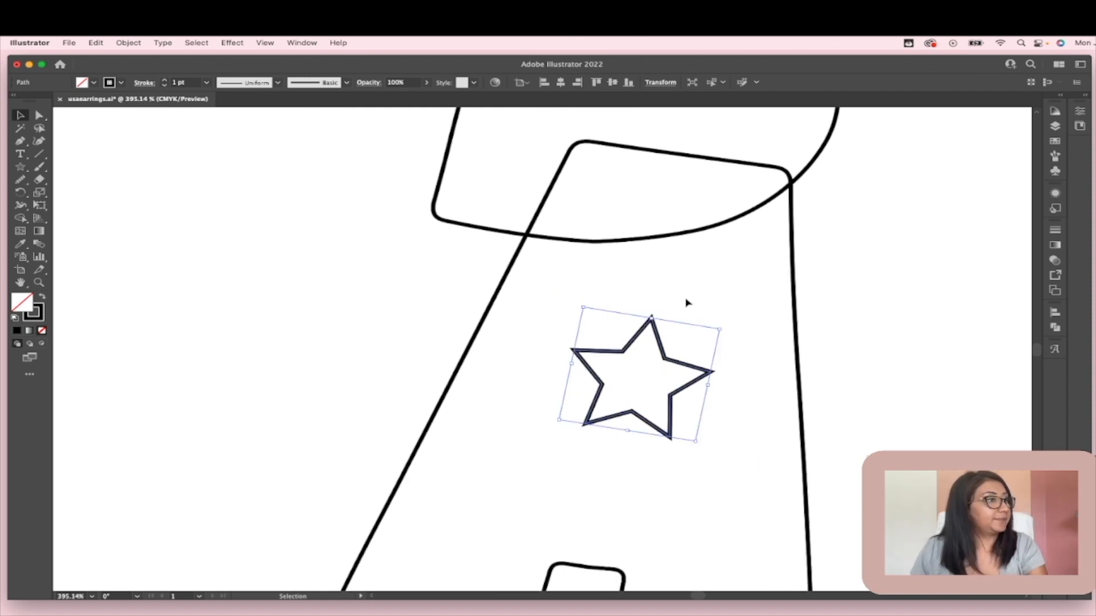
pyautogui.moveTo(36, 115)
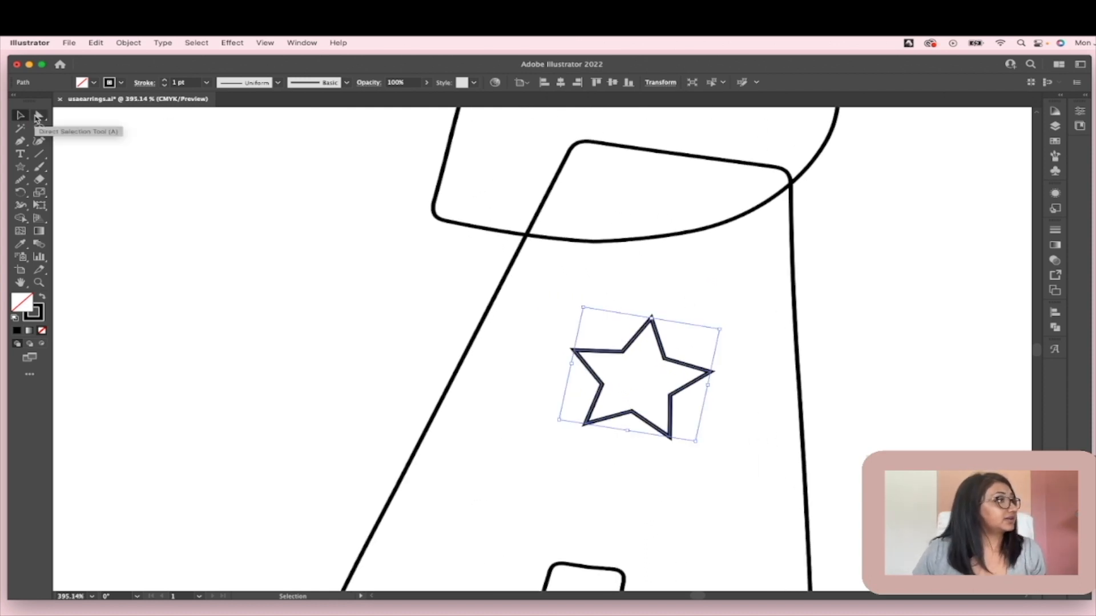
# Step: Round the star's points with the Live Corner widgets to subtle, softened corners
pyautogui.click(36, 117)
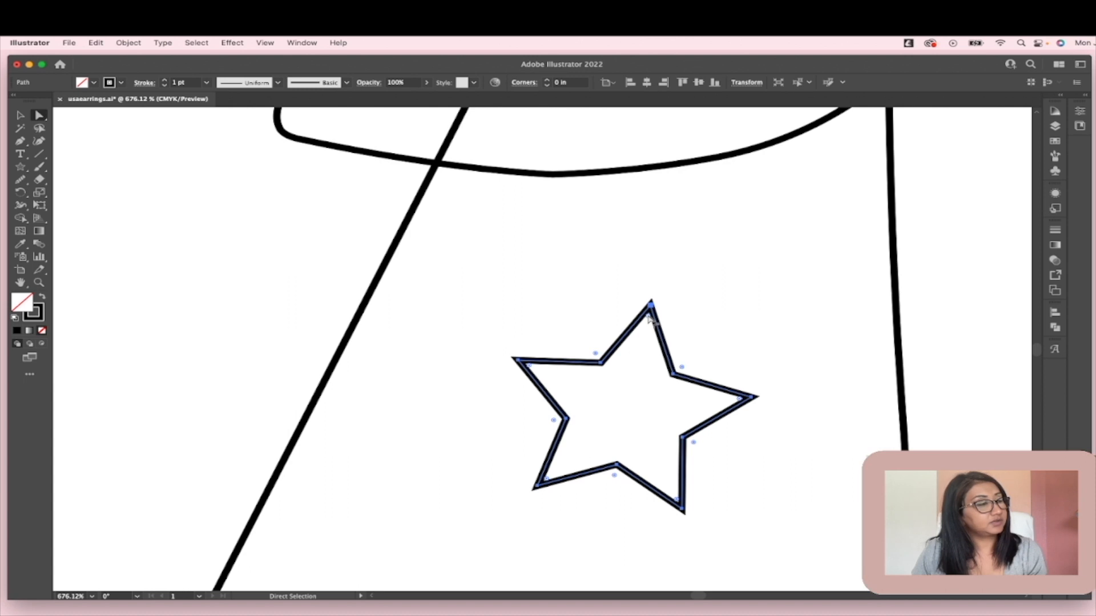
pyautogui.moveTo(648, 306); pyautogui.dragTo(651, 311)
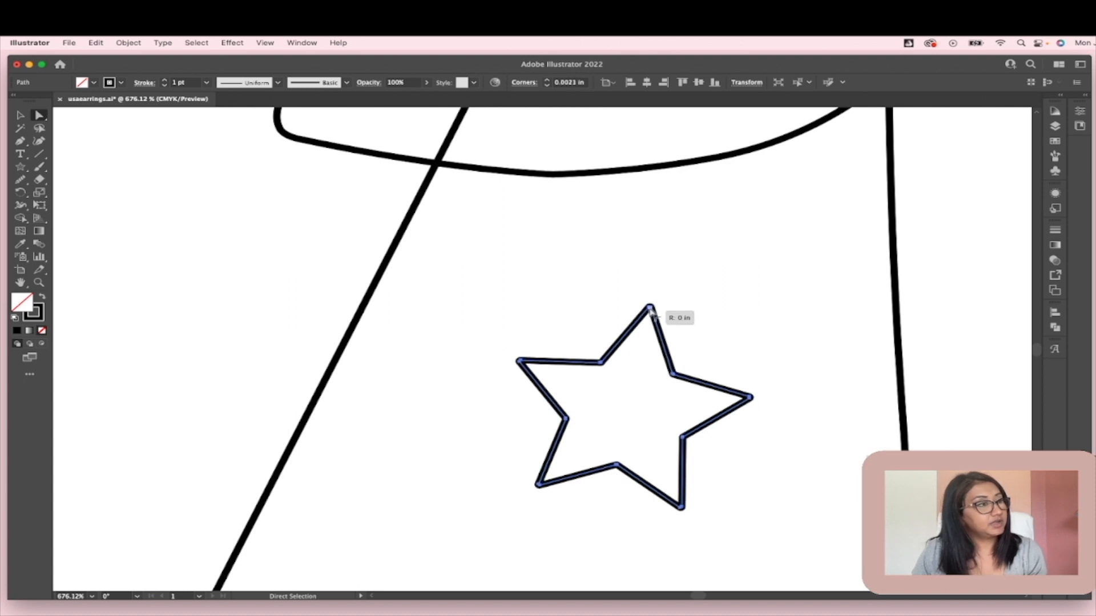
pyautogui.moveTo(648, 310); pyautogui.dragTo(639, 357)
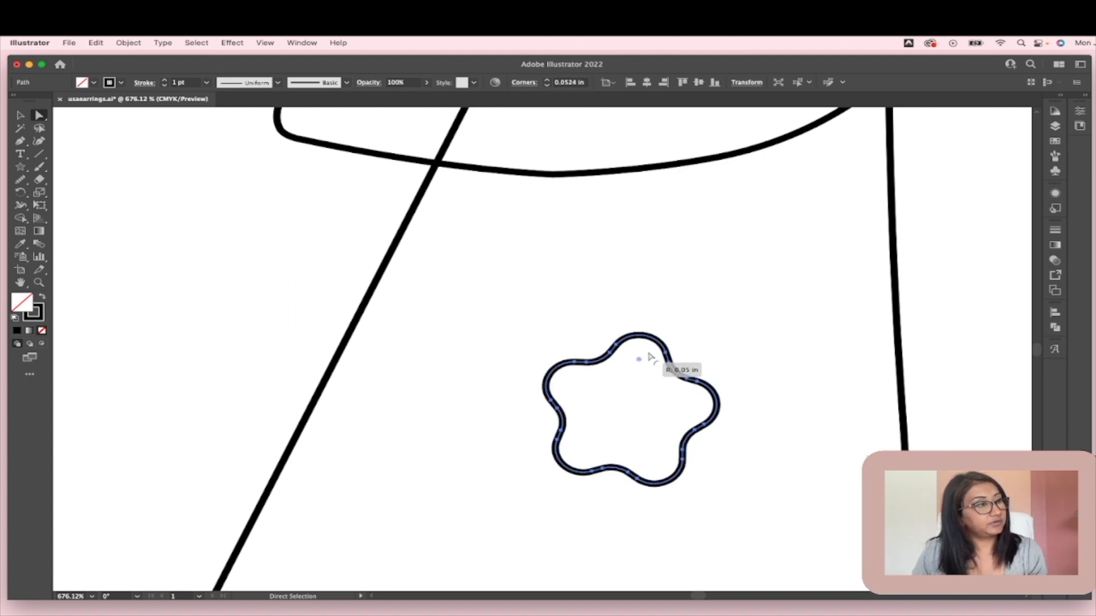
pyautogui.moveTo(638, 358); pyautogui.dragTo(649, 320)
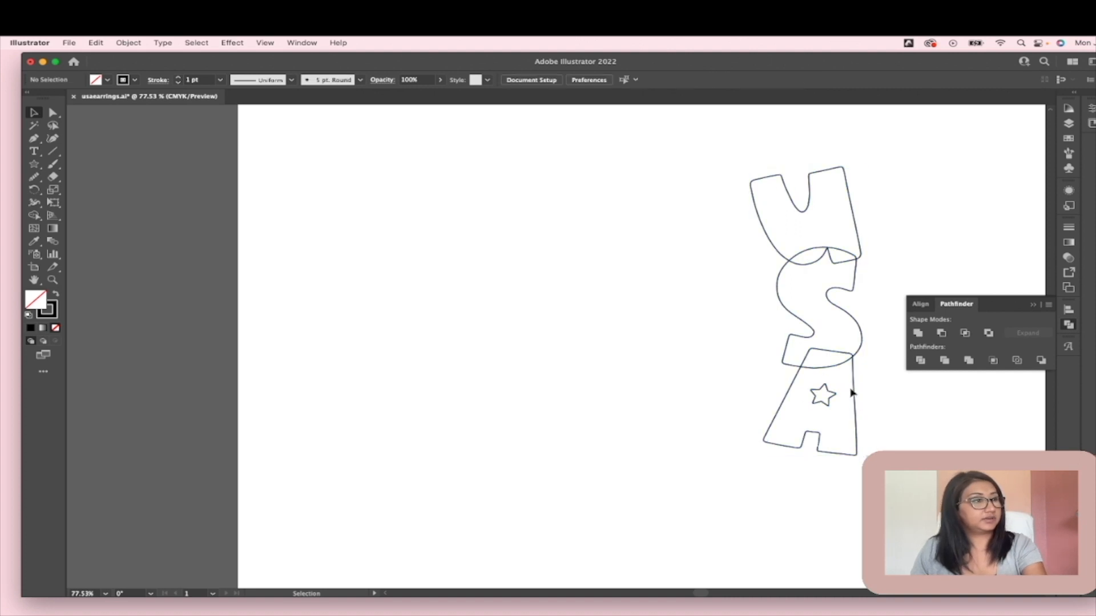
# Step: Unite the U, S and A into one continuous silhouette with Pathfinder
pyautogui.click(808, 315)
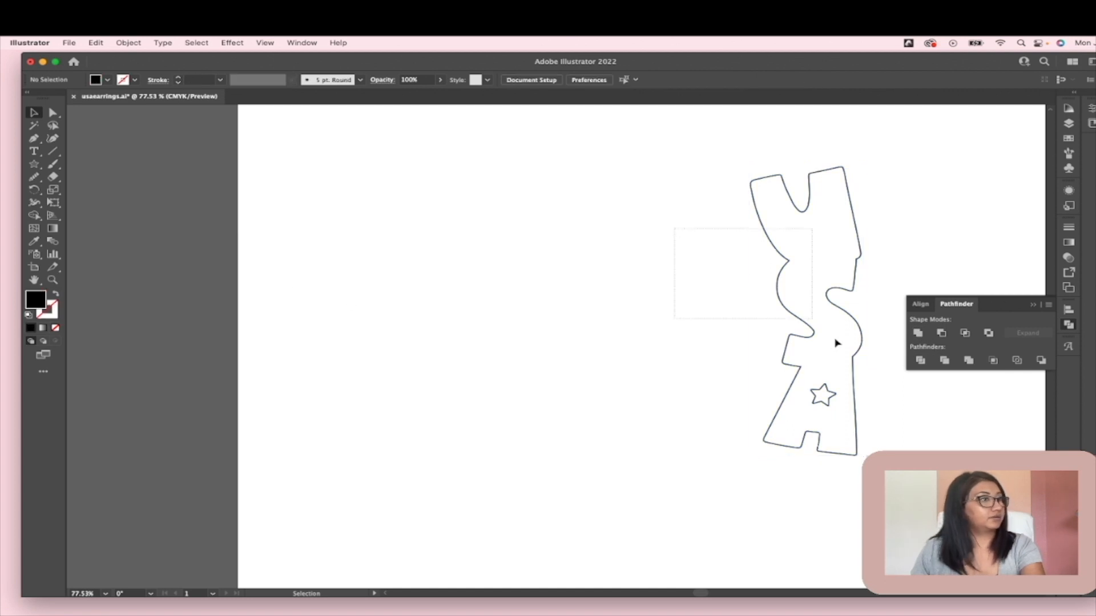
pyautogui.click(917, 334)
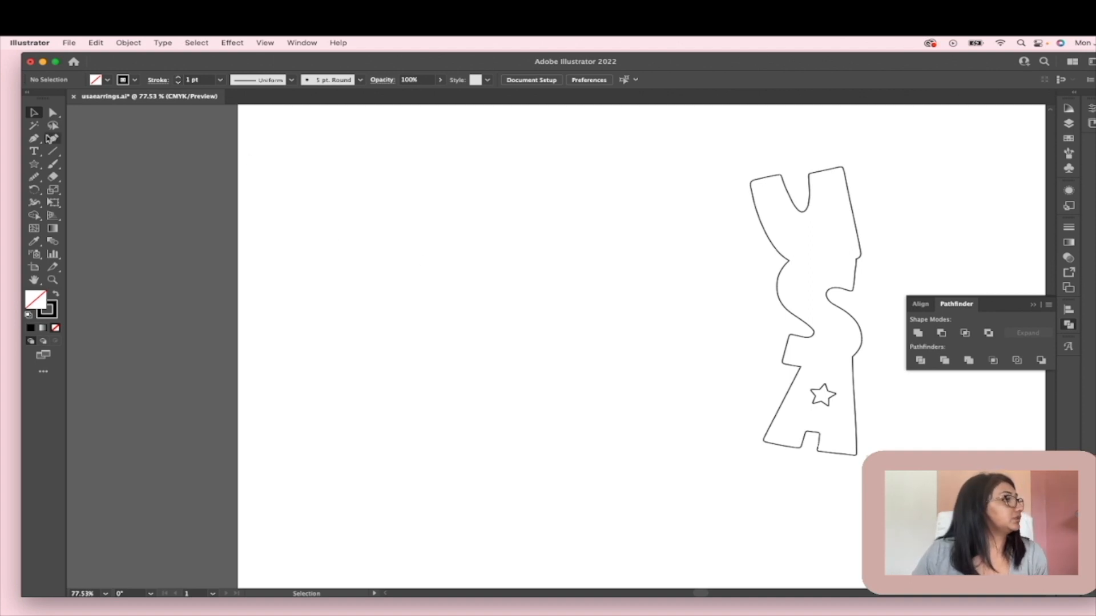
pyautogui.moveTo(33, 139)
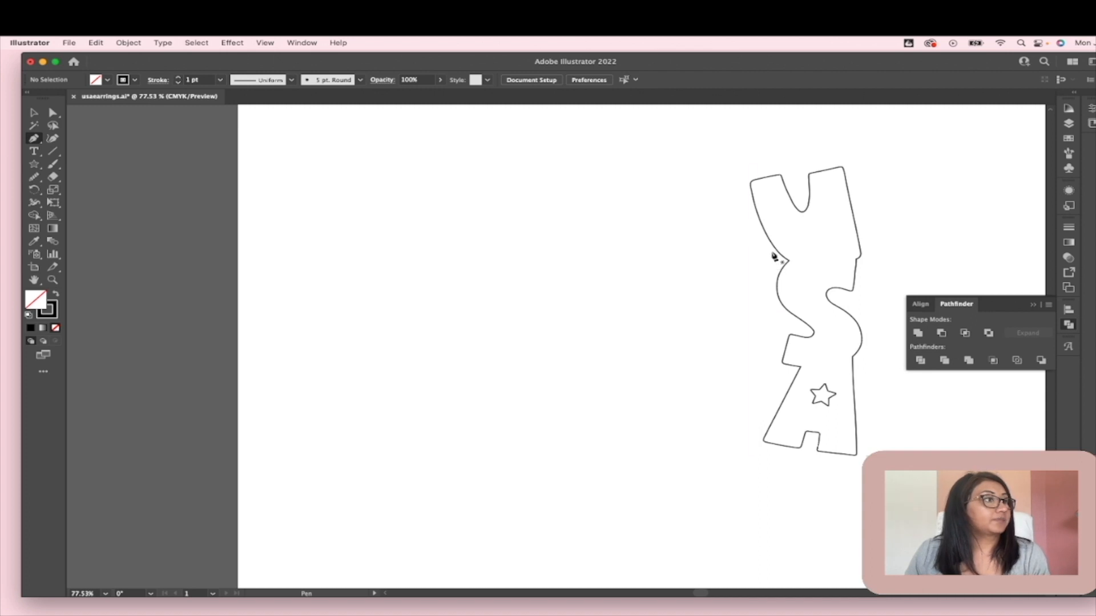
pyautogui.moveTo(802, 269)
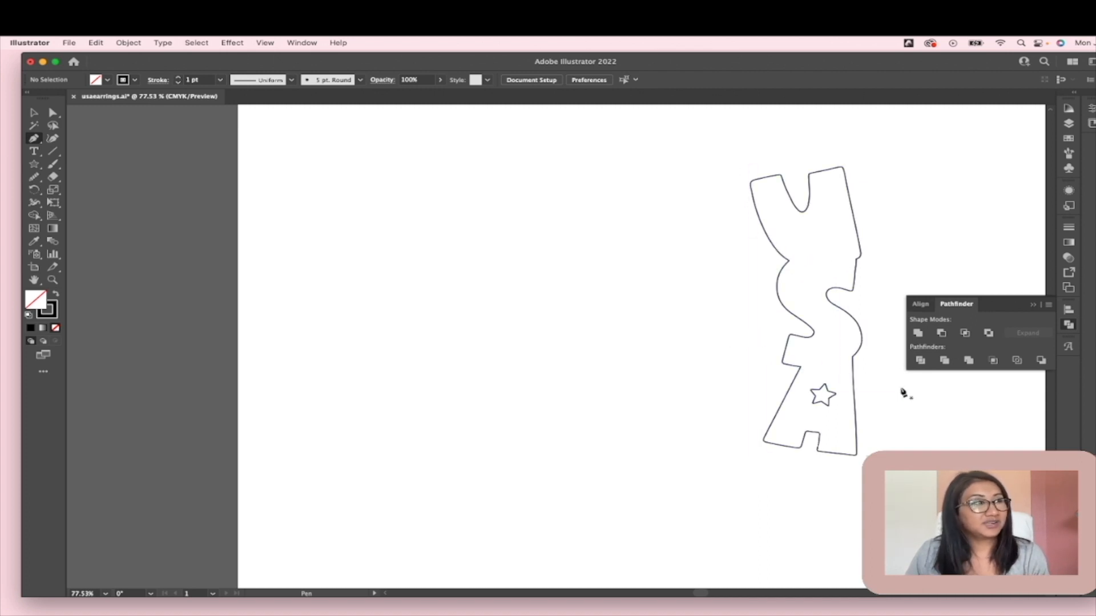
pyautogui.moveTo(890, 423)
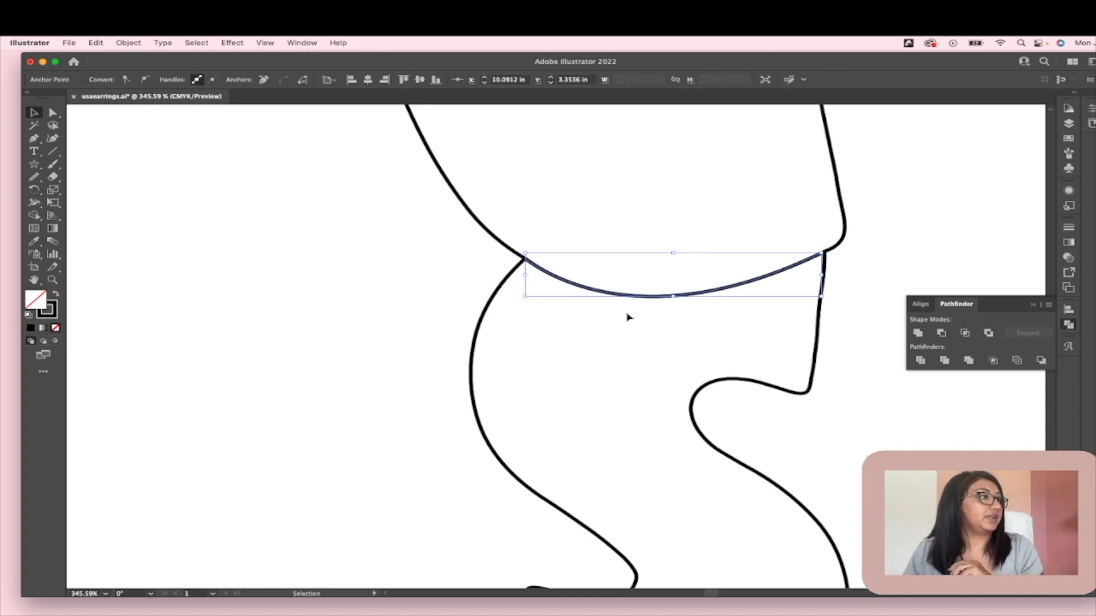
pyautogui.moveTo(34, 139)
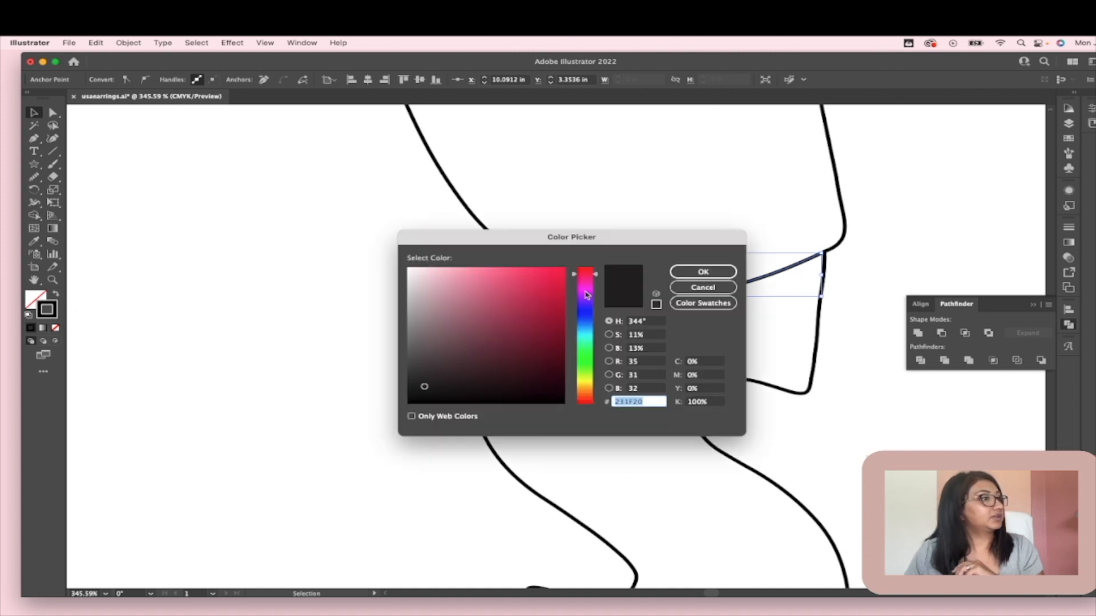
# Step: Confirm the purple stroke colour for the U/S seam line
pyautogui.click(703, 272)
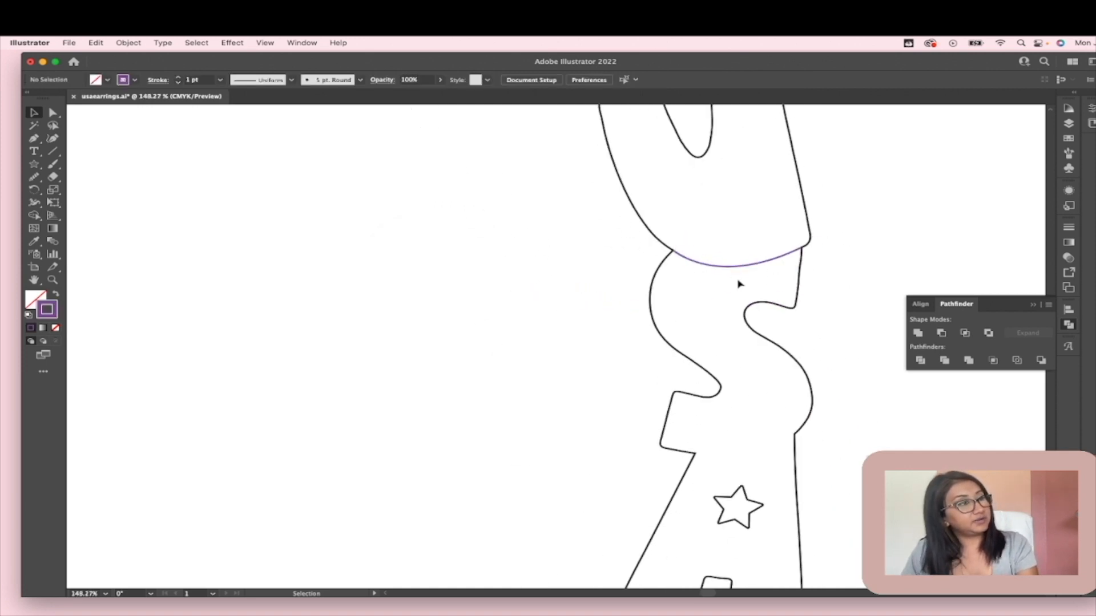
pyautogui.moveTo(796, 423)
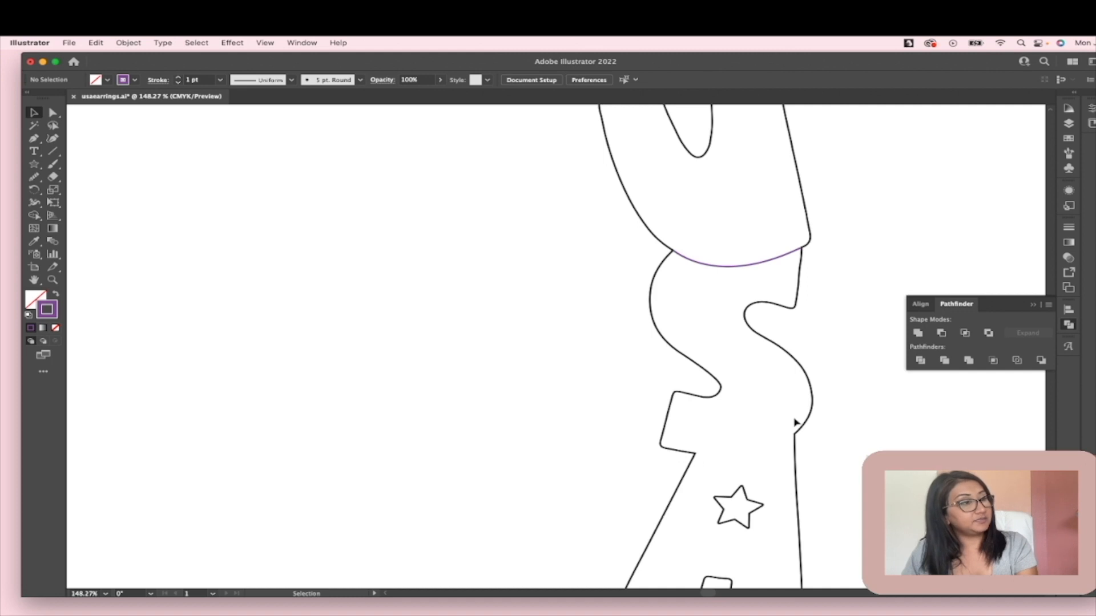
pyautogui.moveTo(33, 183)
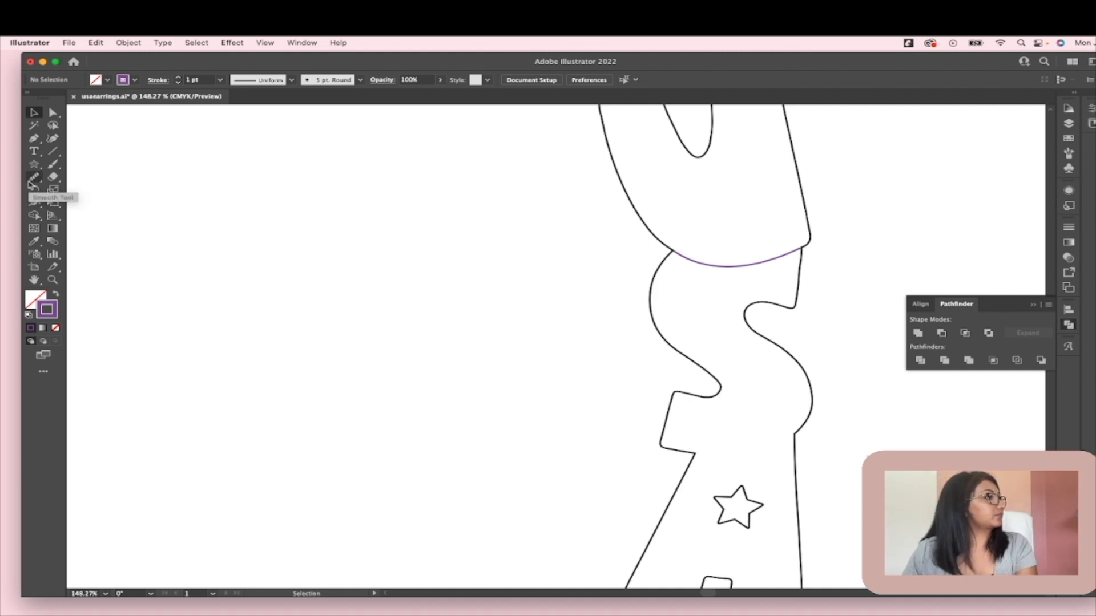
# Step: Draw a Pen-tool seam line across the S/A junction
pyautogui.click(33, 137)
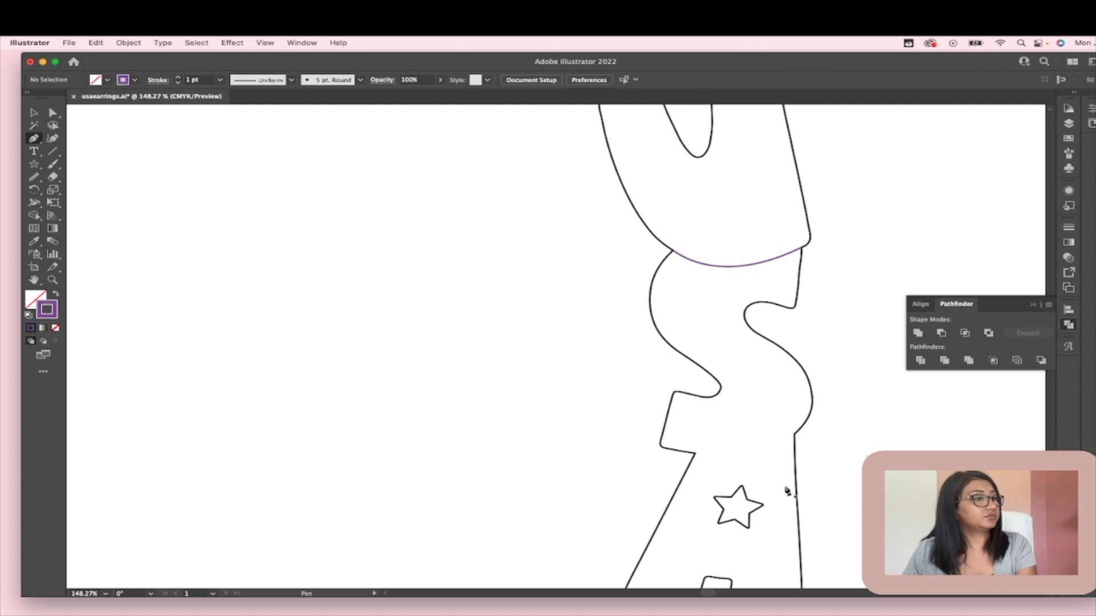
pyautogui.click(698, 455)
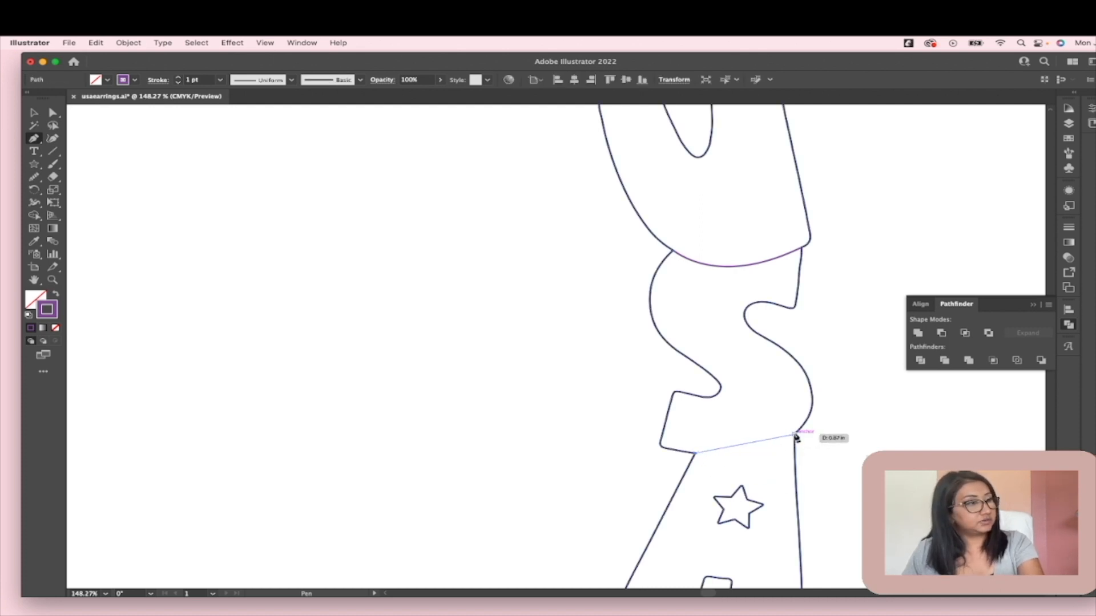
pyautogui.moveTo(797, 437); pyautogui.dragTo(845, 402)
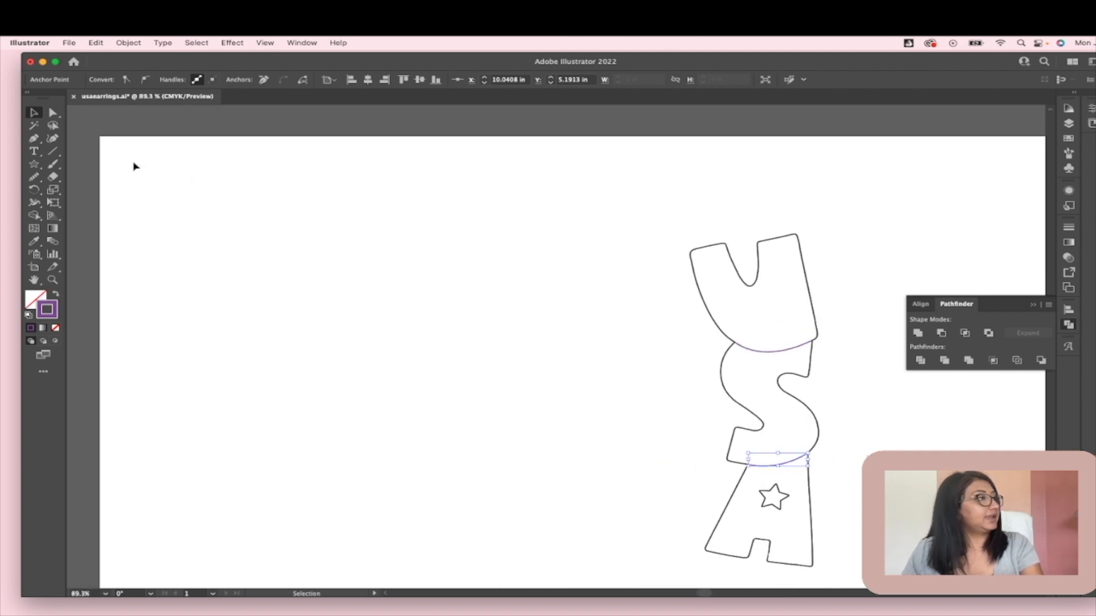
pyautogui.moveTo(693, 378)
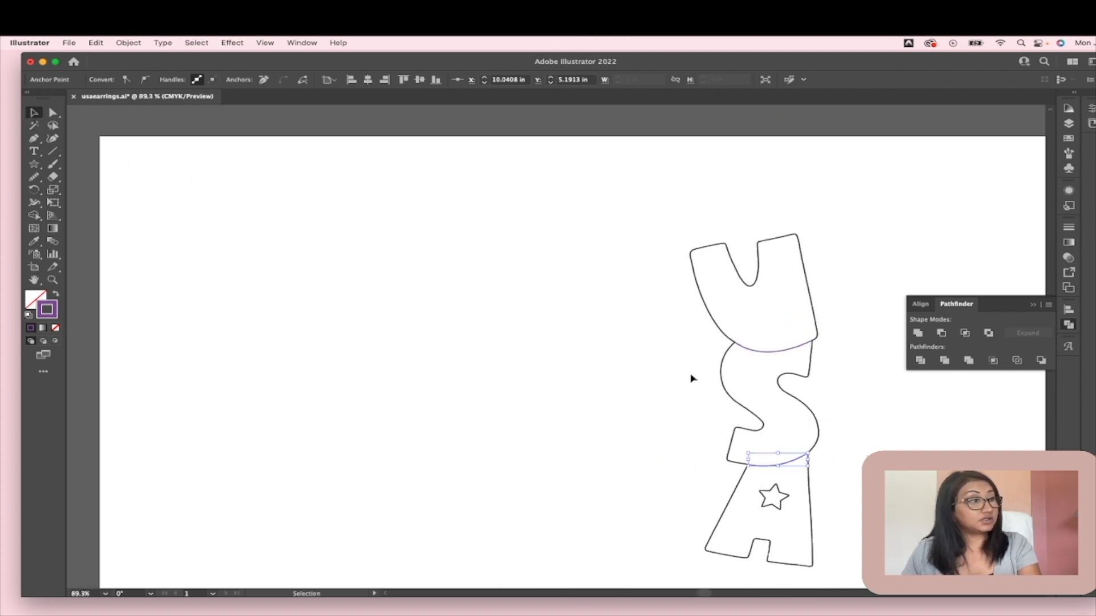
pyautogui.moveTo(714, 308)
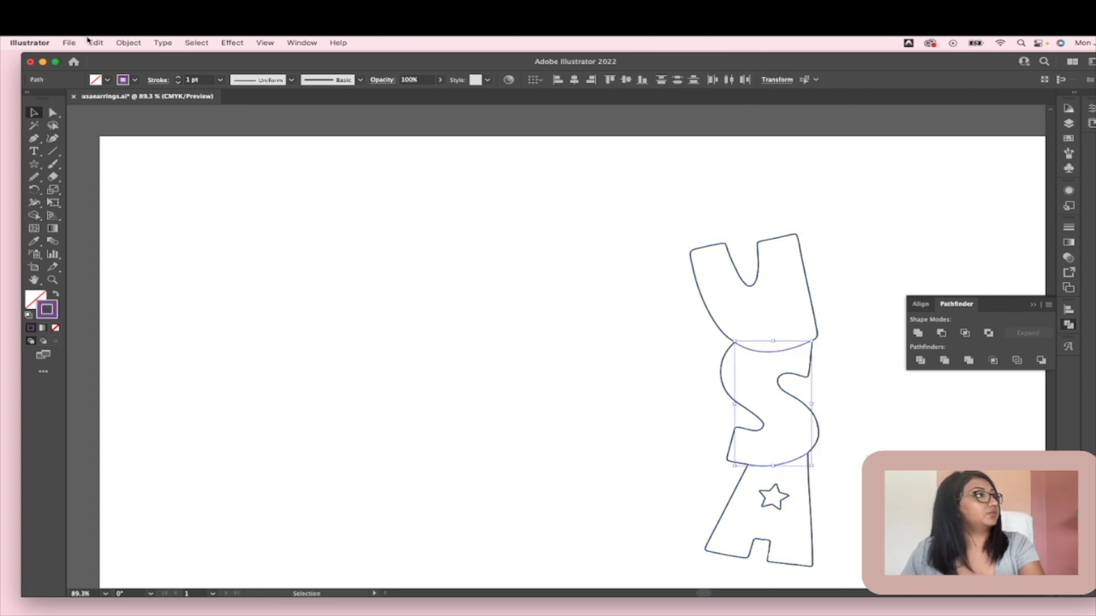
# Step: Make the selected seam lines one compound path via Object > Compound Path > Make
pyautogui.click(128, 42)
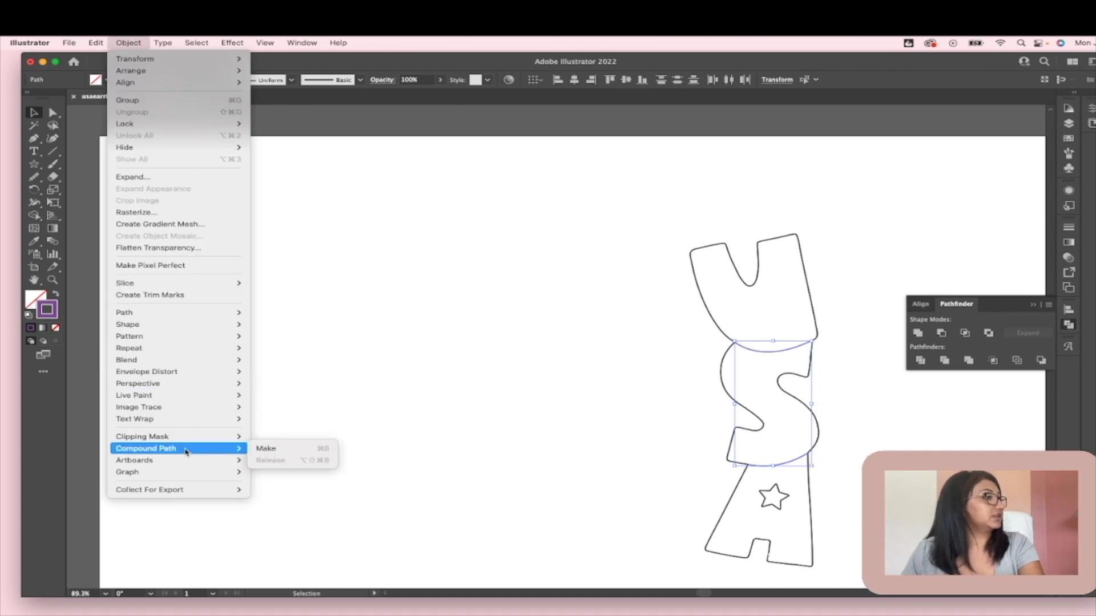
pyautogui.click(266, 449)
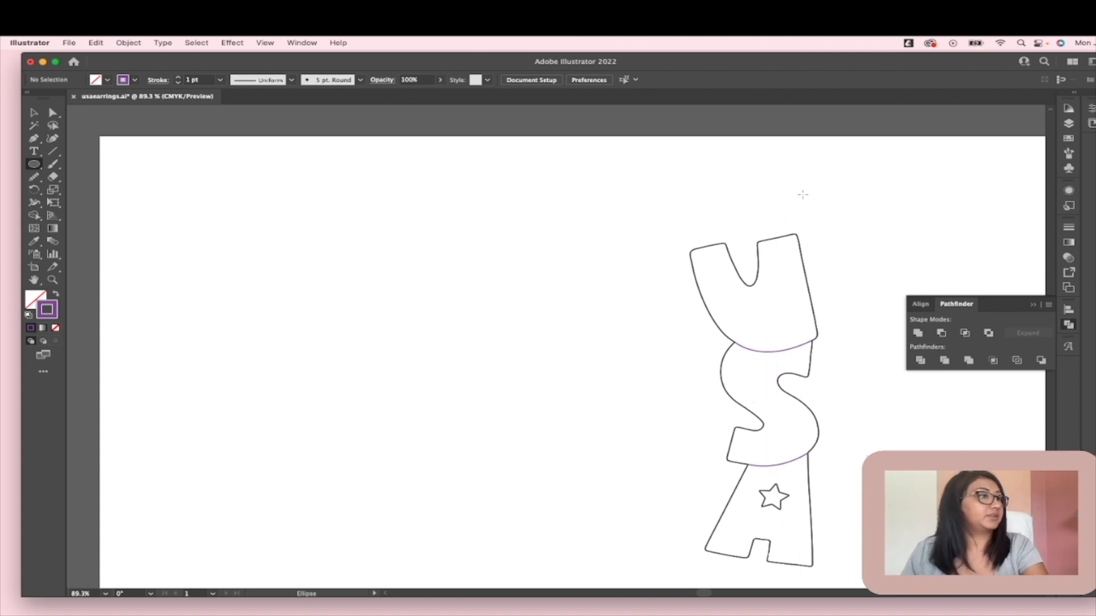
pyautogui.moveTo(762, 224)
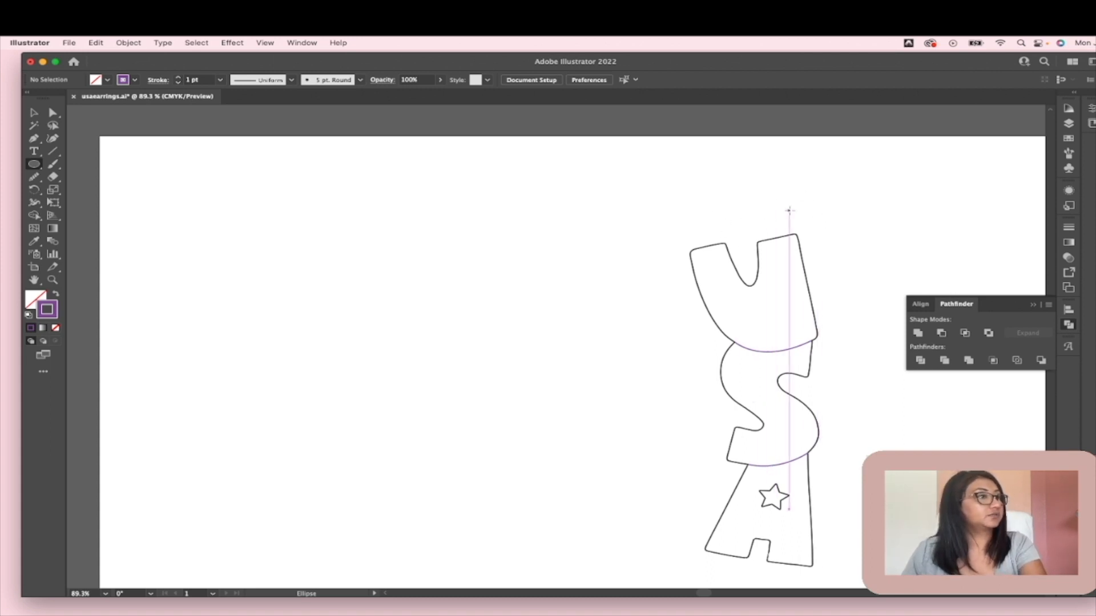
# Step: Draw a circle atop the U, unite it with the outline, and add a small hanging hole inside
pyautogui.moveTo(790, 210); pyautogui.dragTo(772, 230)
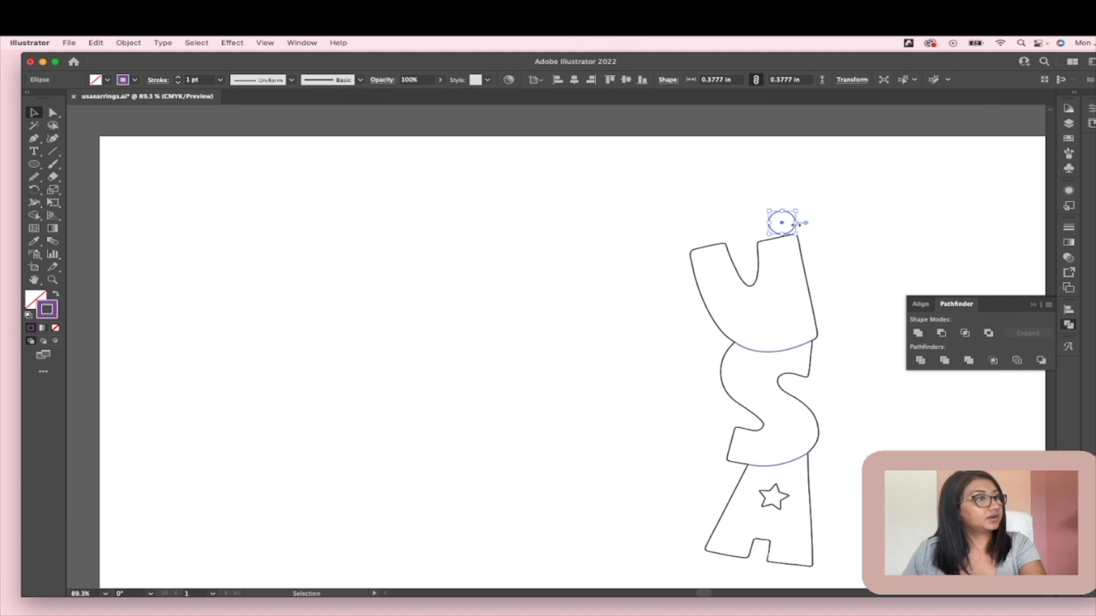
pyautogui.moveTo(780, 222); pyautogui.dragTo(789, 231)
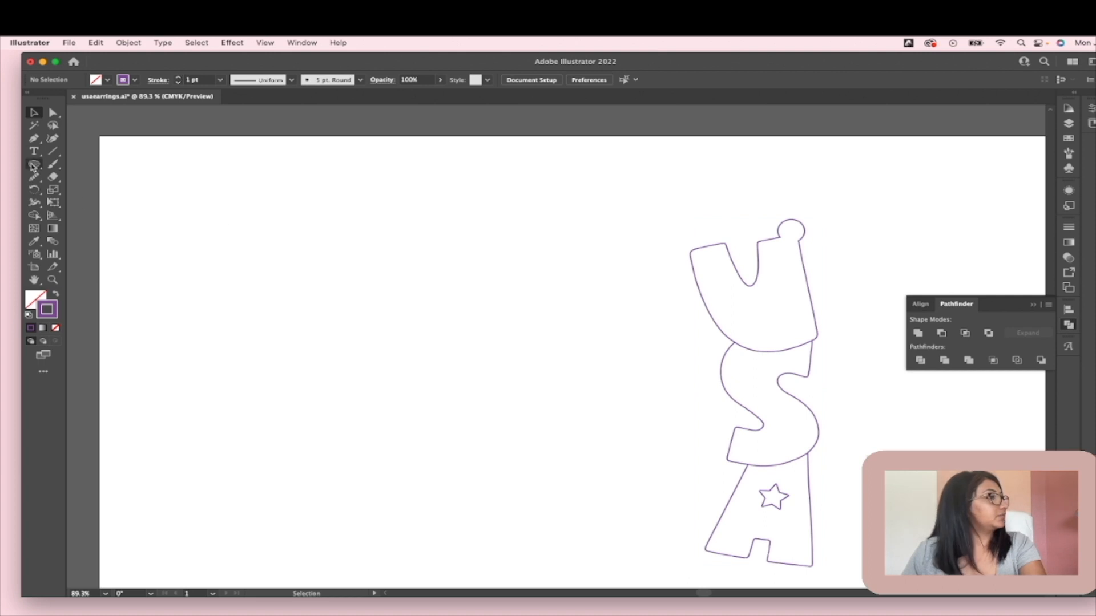
pyautogui.click(34, 164)
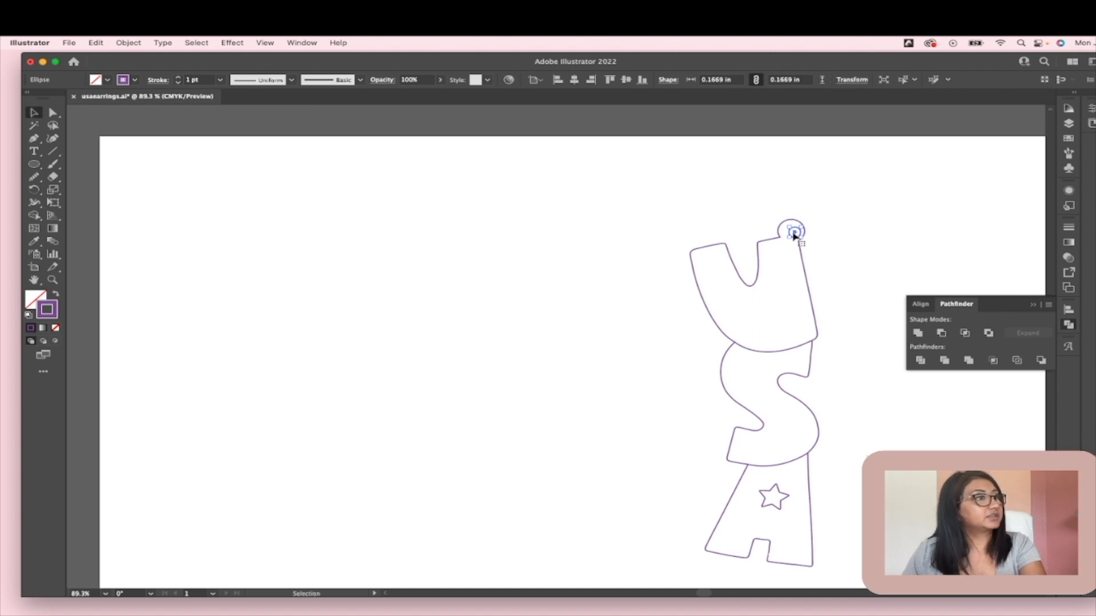
pyautogui.moveTo(793, 232); pyautogui.dragTo(789, 229)
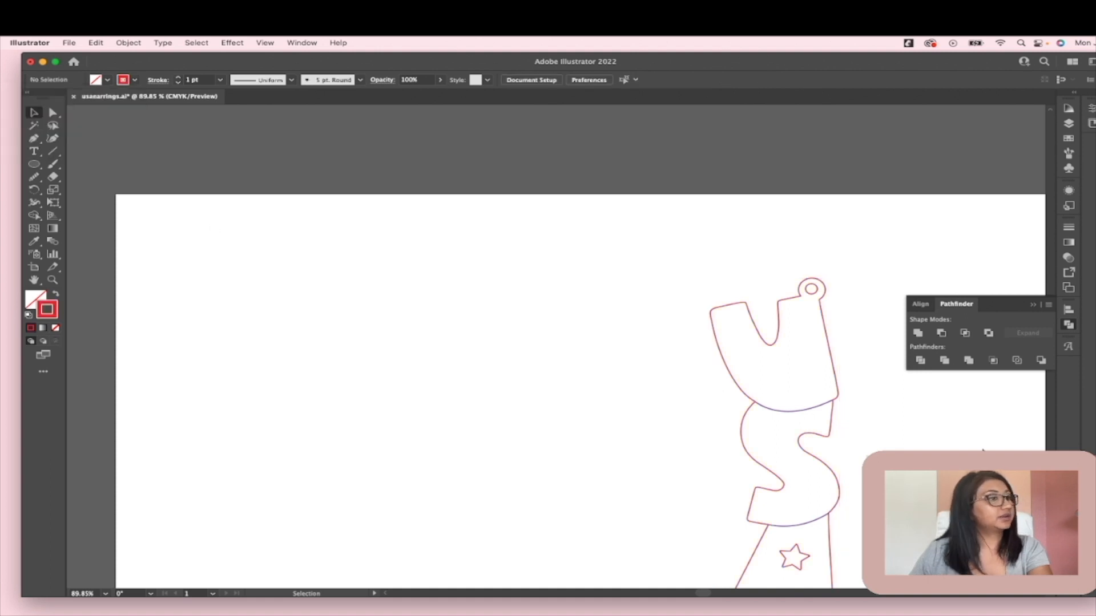
pyautogui.moveTo(877, 410)
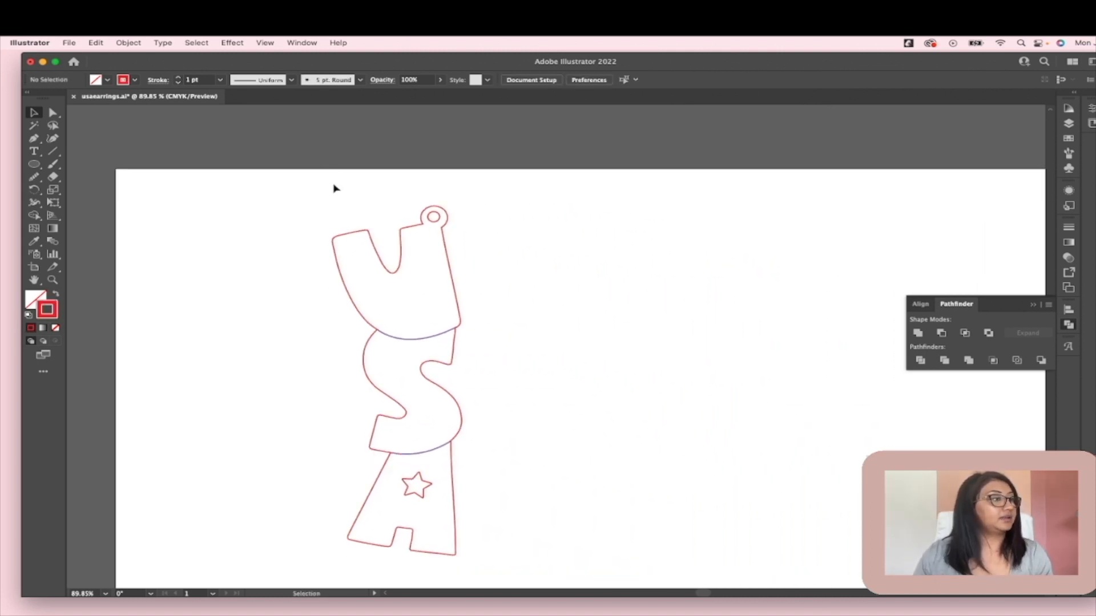
# Step: Scroll the view while the outer outline is set to a red cut stroke
pyautogui.scroll(-3)
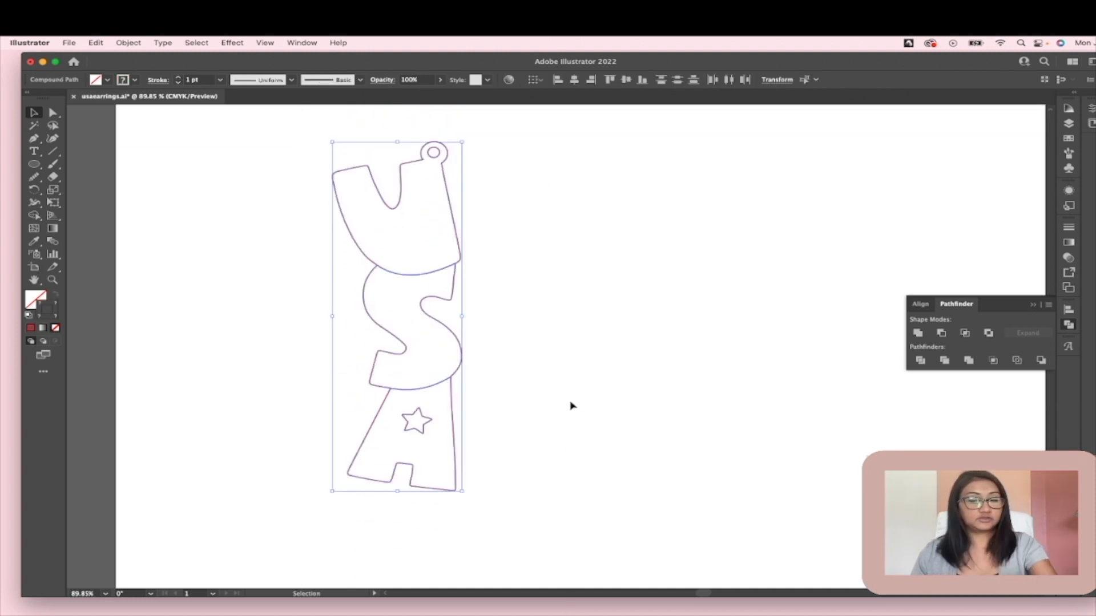
# Step: Alt-drag a copy of the earring to the right and reflect it across the vertical axis
pyautogui.moveTo(397, 315); pyautogui.dragTo(535, 347)
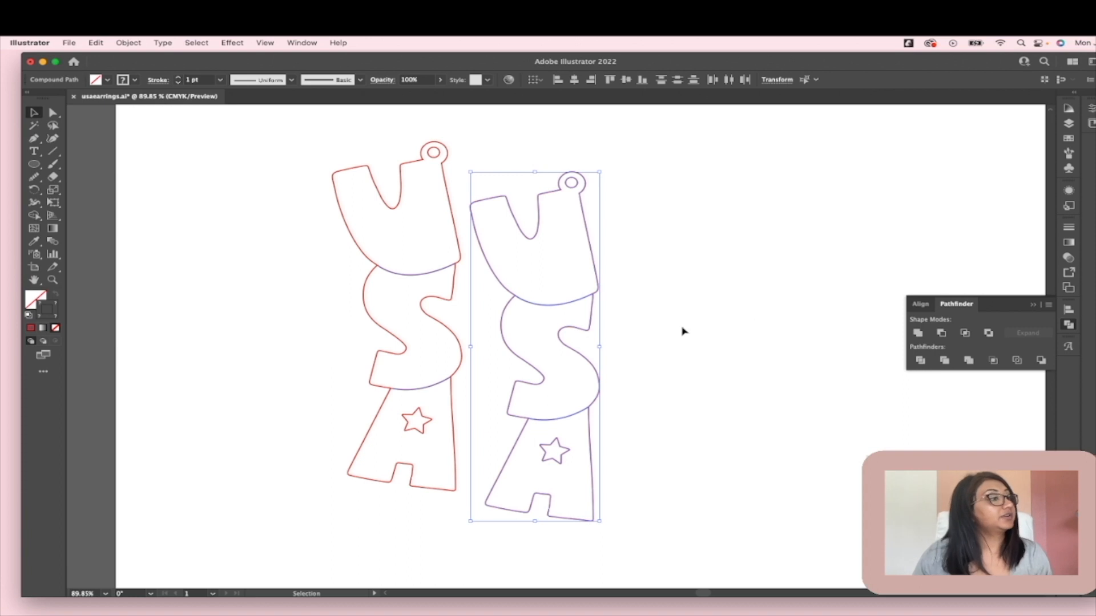
pyautogui.moveTo(620, 304)
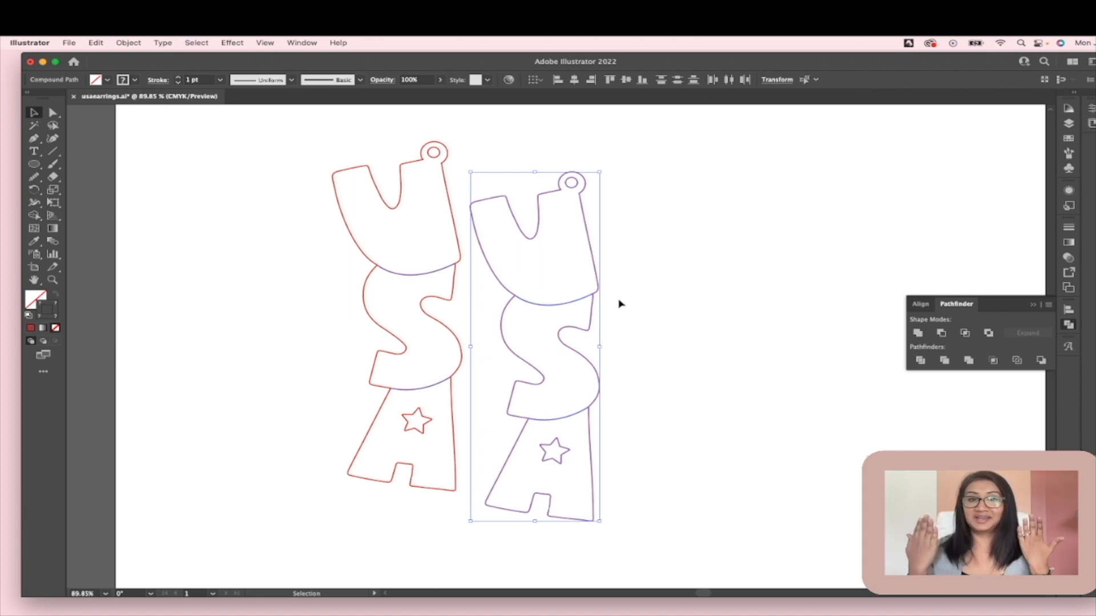
pyautogui.click(128, 42)
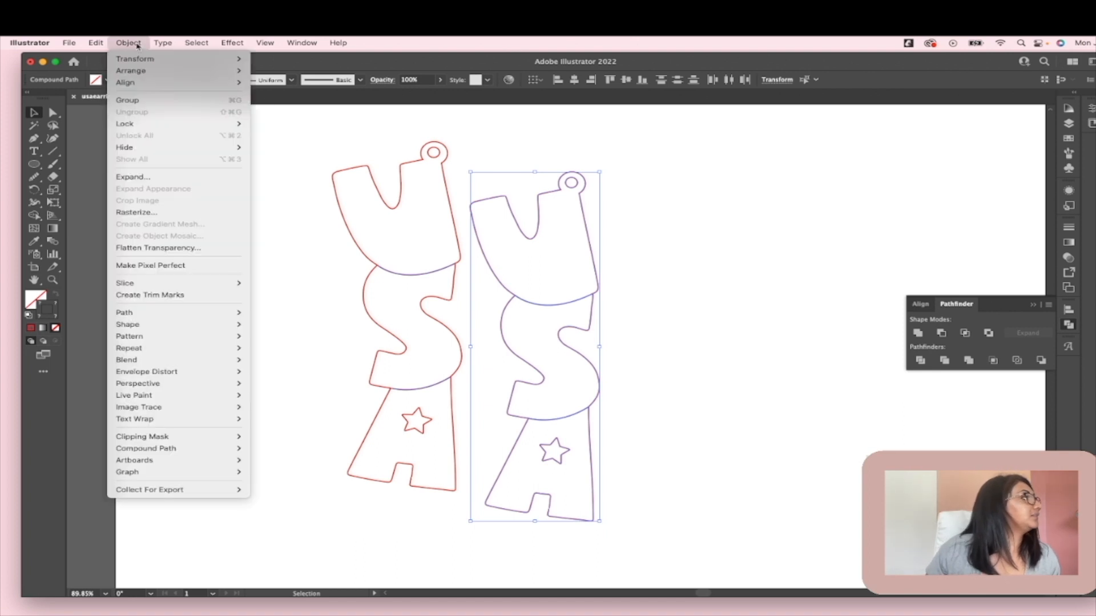
pyautogui.moveTo(134, 59)
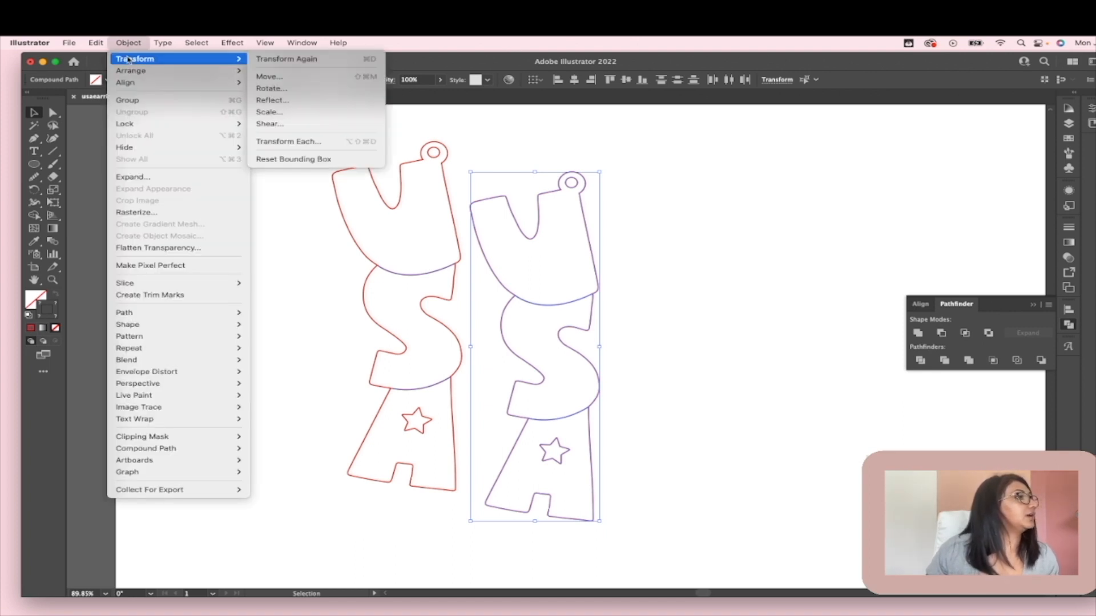
pyautogui.click(271, 100)
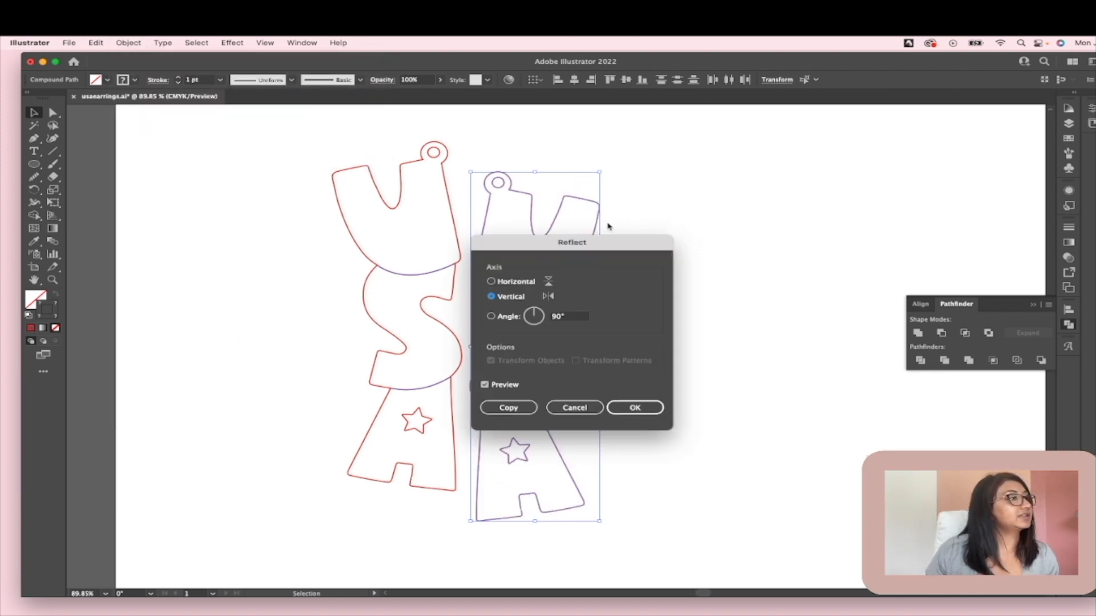
pyautogui.moveTo(572, 242); pyautogui.dragTo(798, 195)
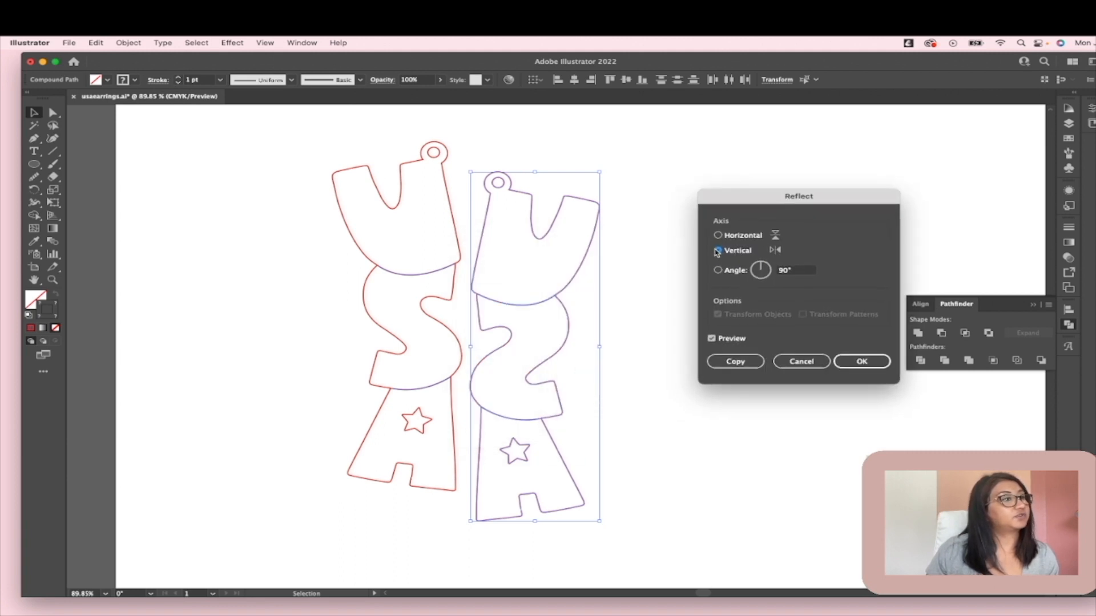
pyautogui.click(860, 361)
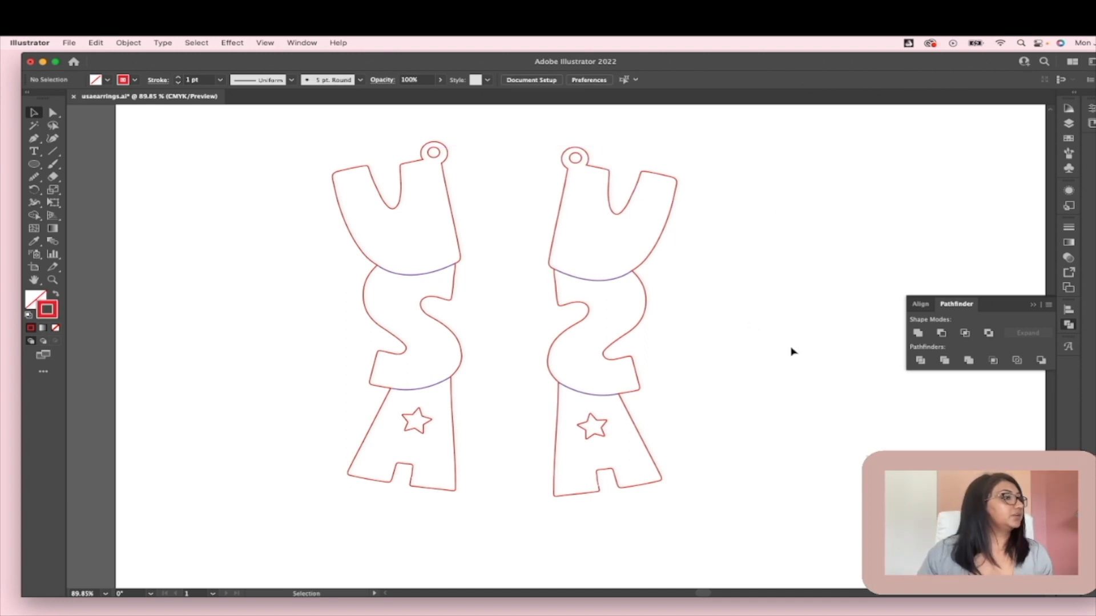
# Step: Save the earring pair as usaearrings.svg, accepting the default SVG options
pyautogui.click(23, 43)
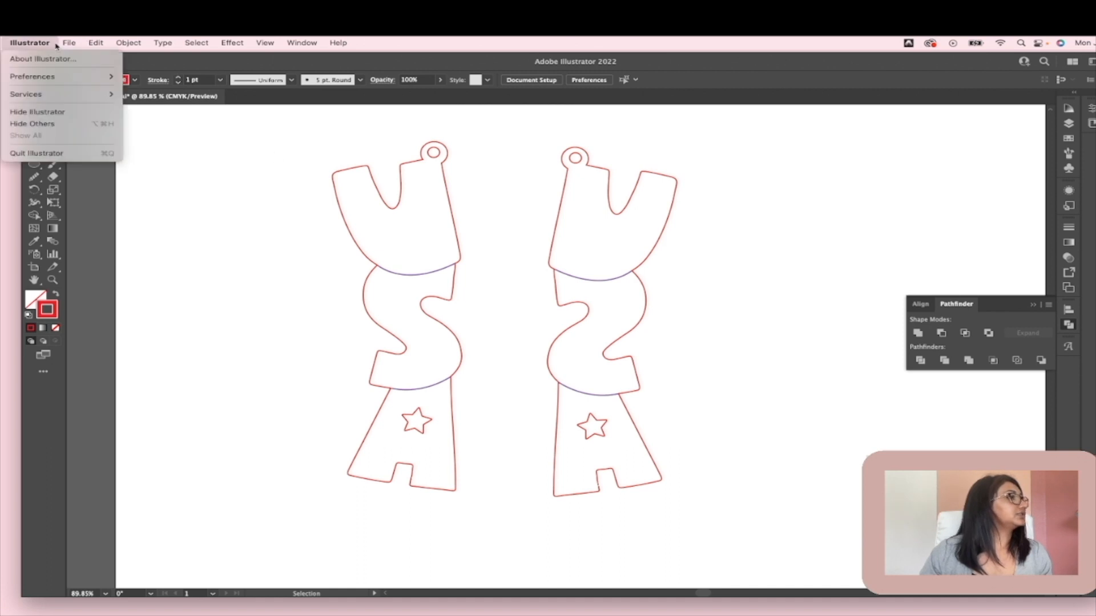
pyautogui.click(69, 42)
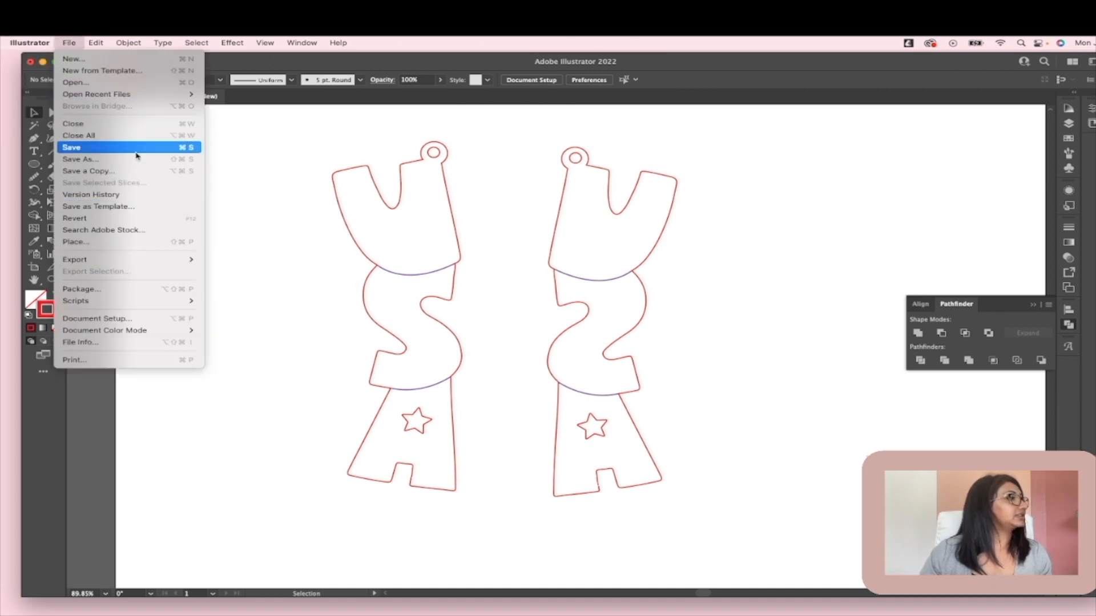
pyautogui.click(80, 159)
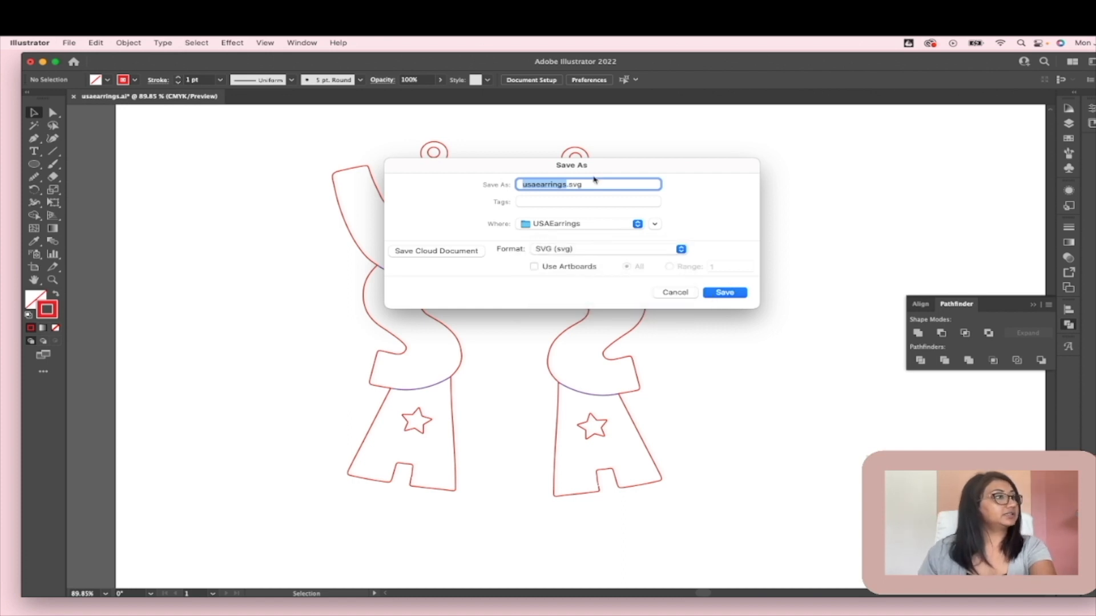
pyautogui.click(725, 292)
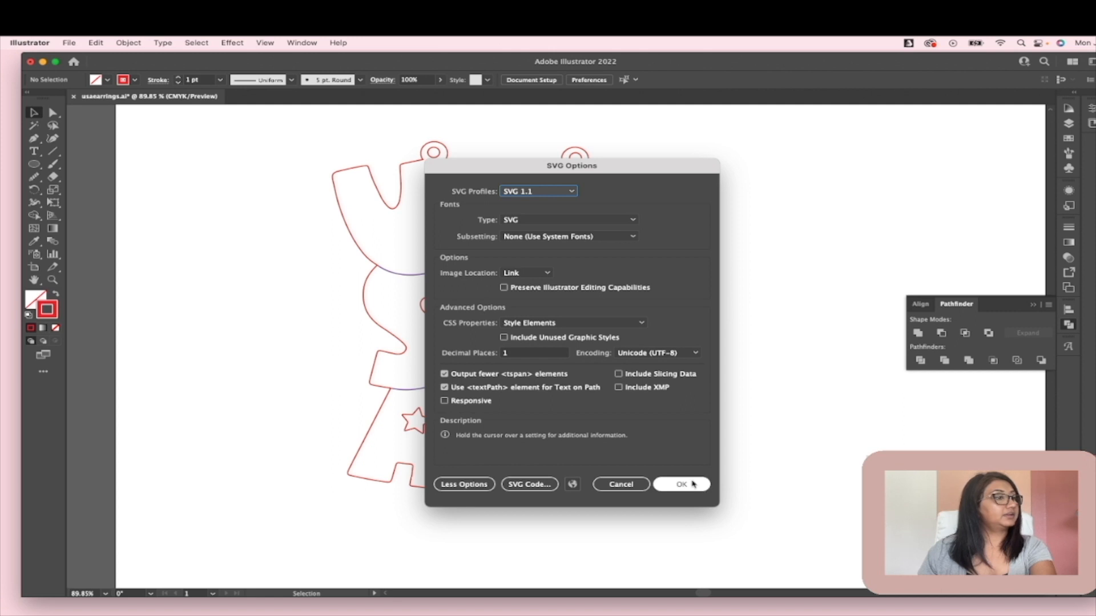
pyautogui.click(684, 484)
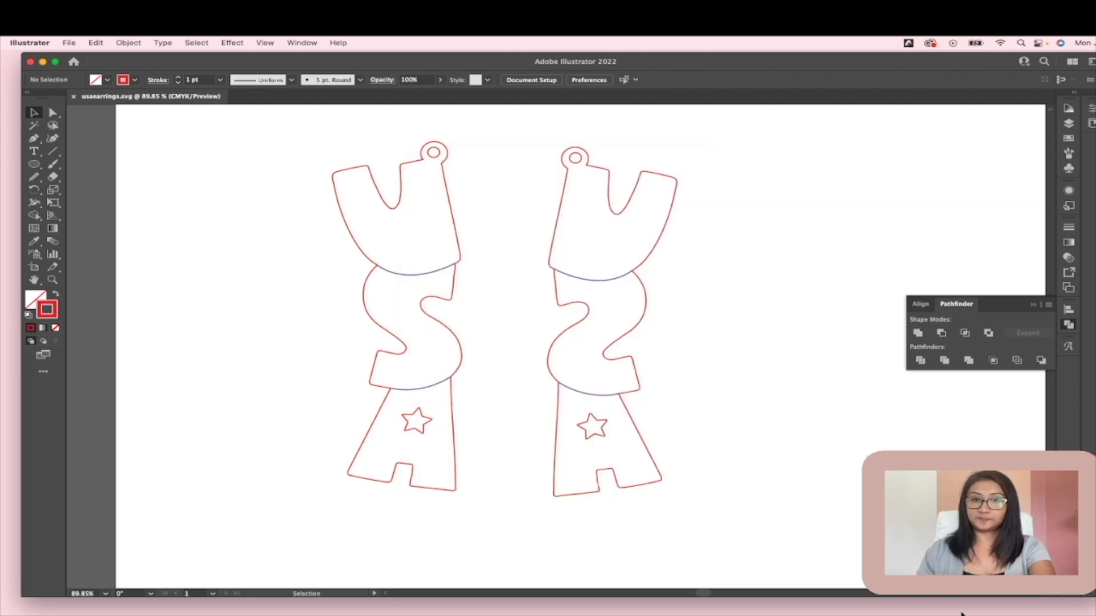
pyautogui.moveTo(856, 237)
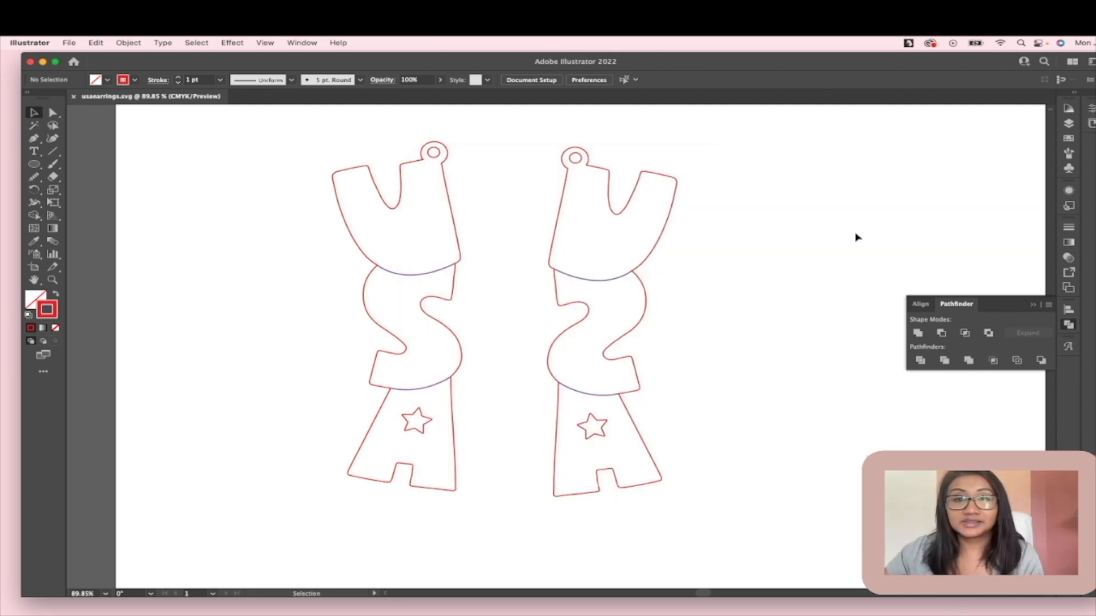